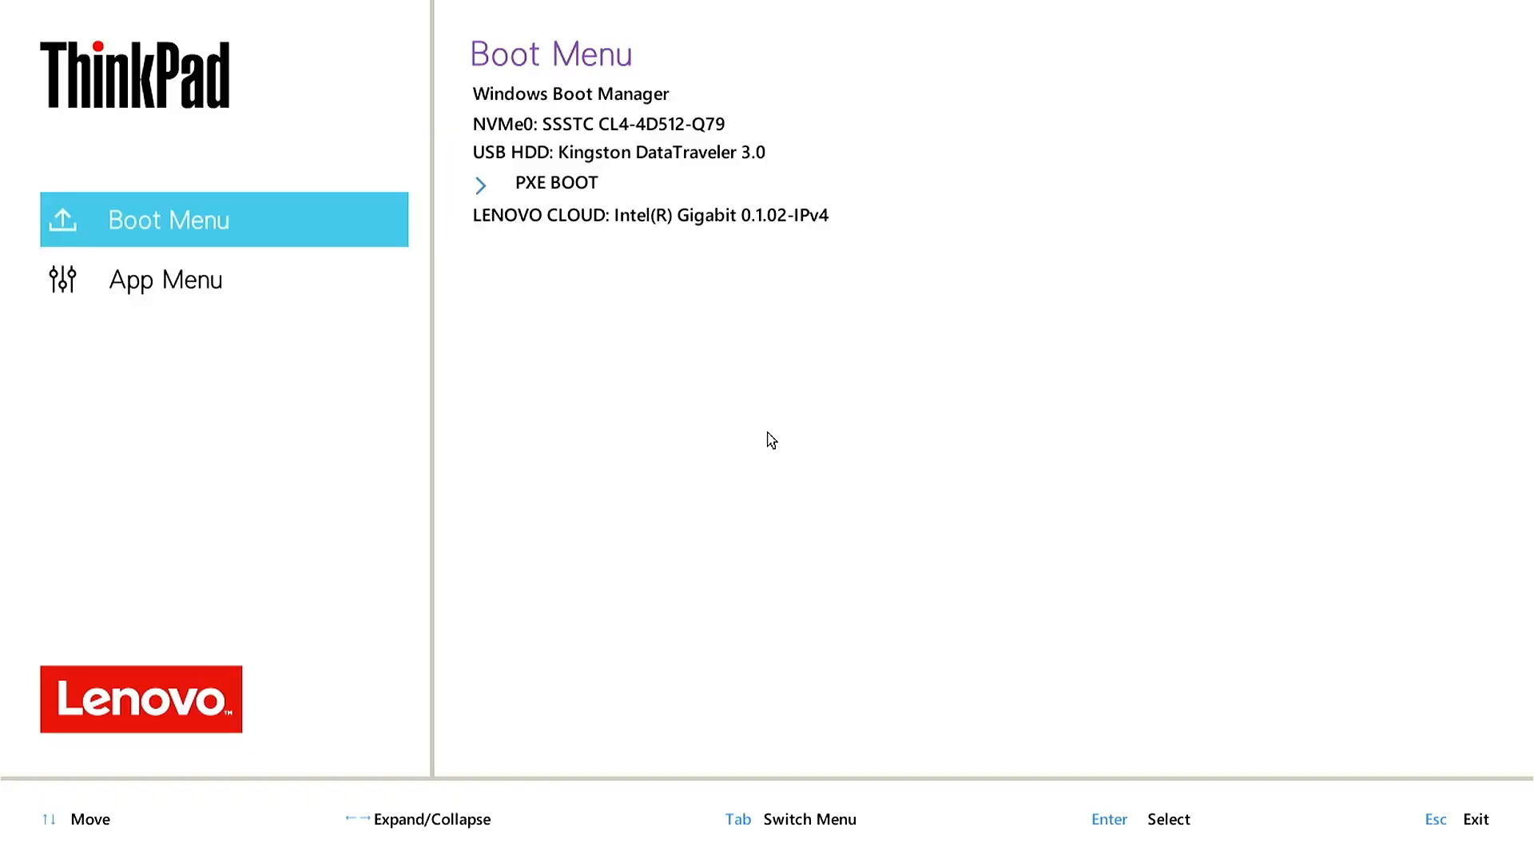
{"action": "mouse_move", "coordinate": [774, 431]}
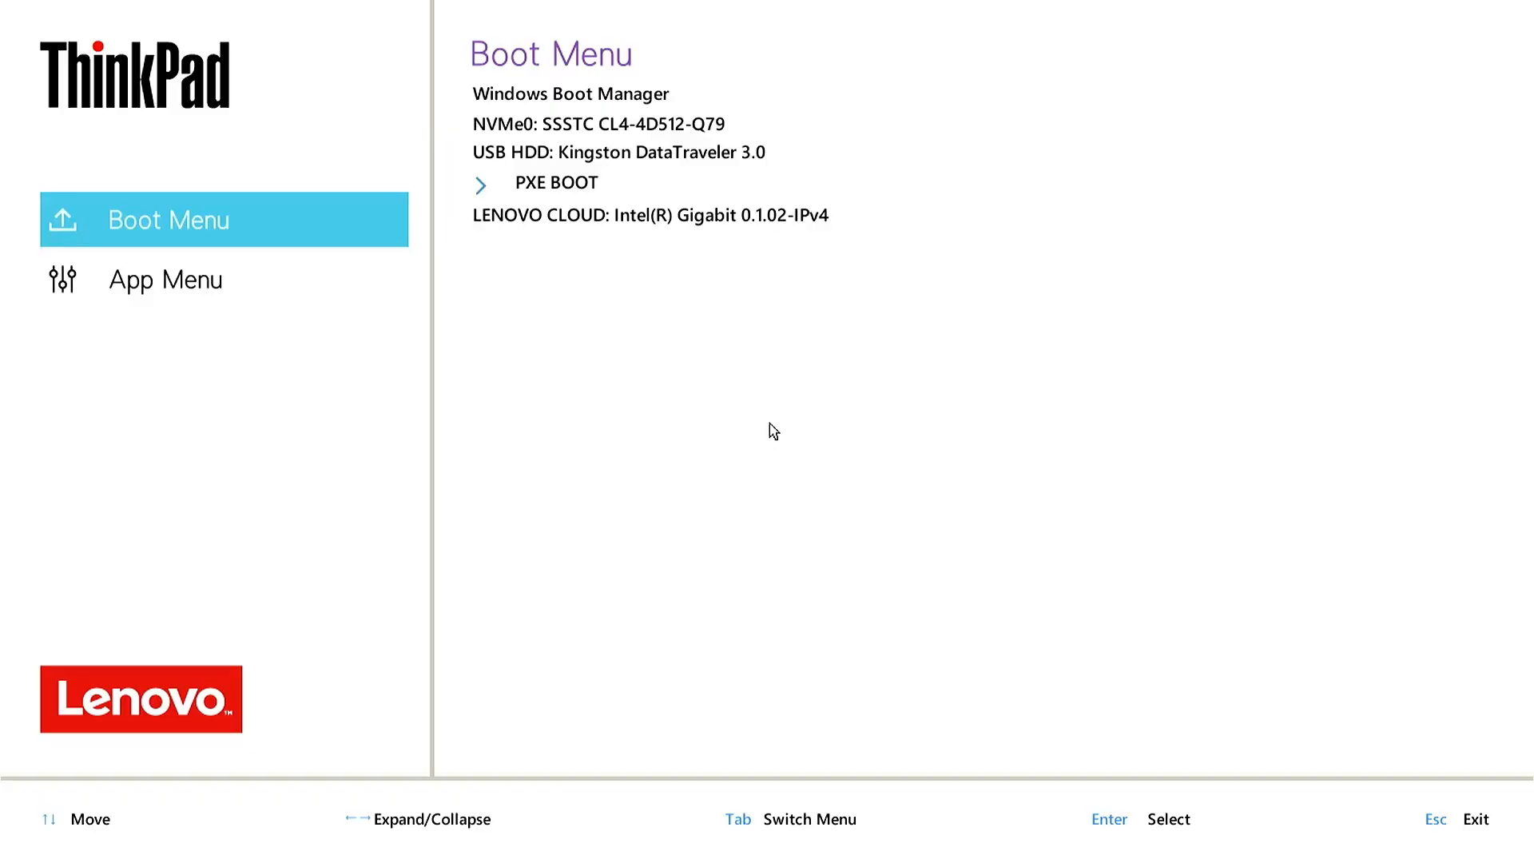
{"action": "mouse_move", "coordinate": [761, 261]}
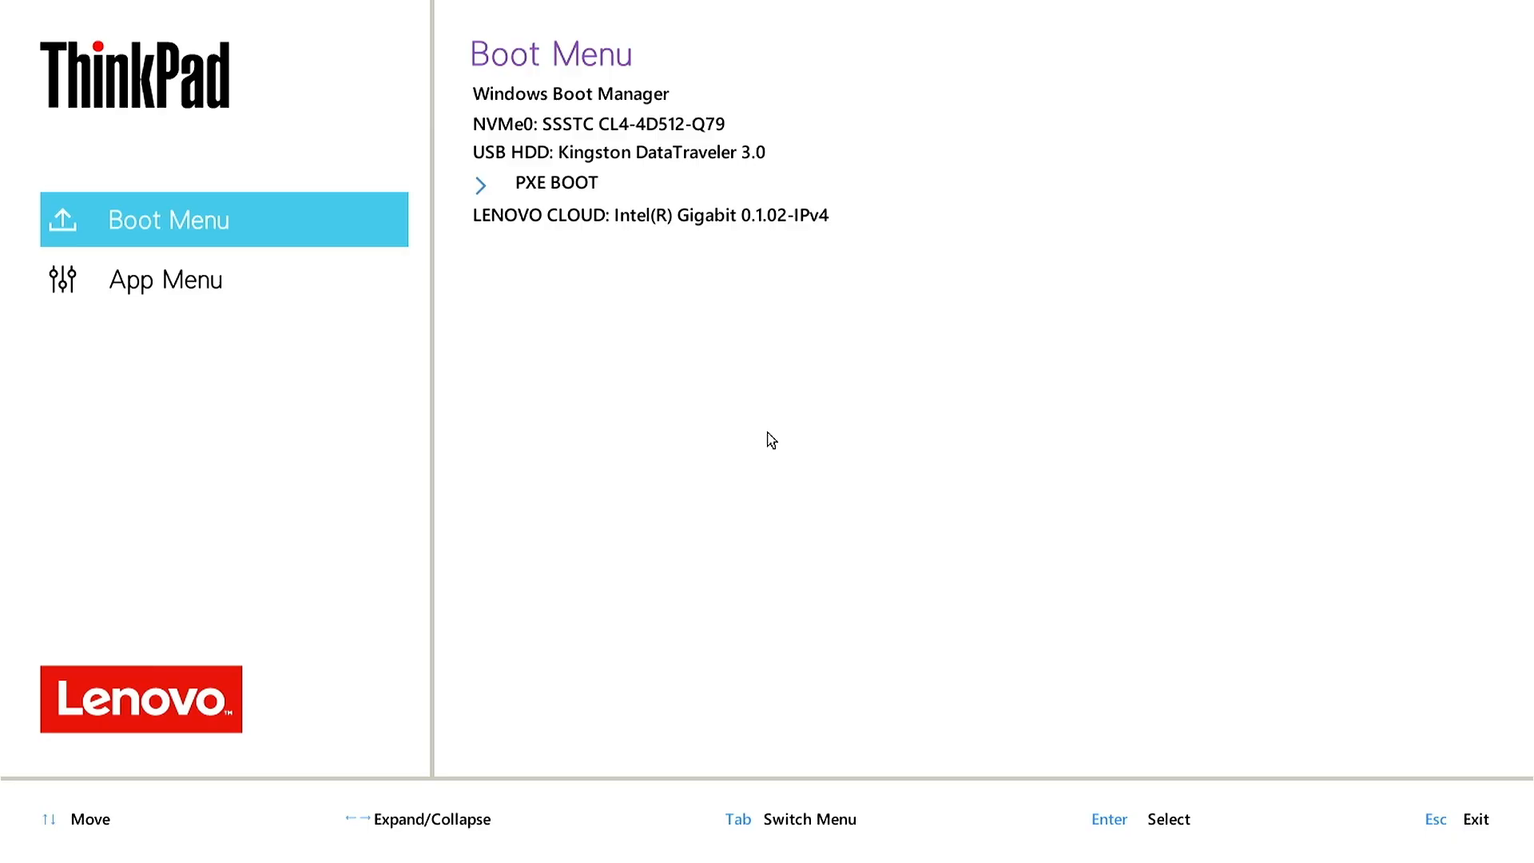
{"action": "mouse_move", "coordinate": [781, 152]}
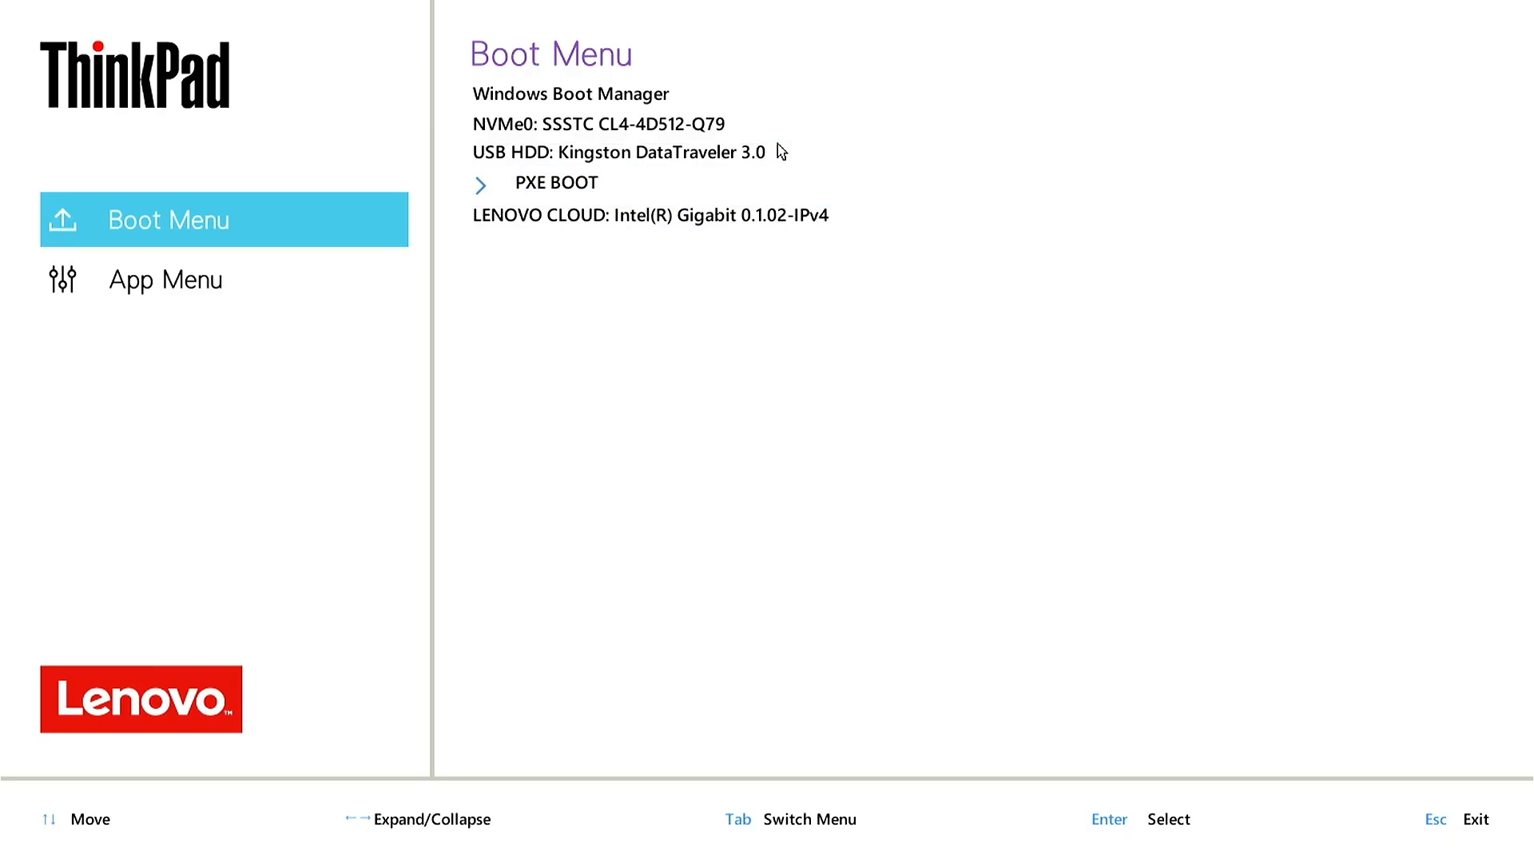
{"action": "mouse_move", "coordinate": [769, 441]}
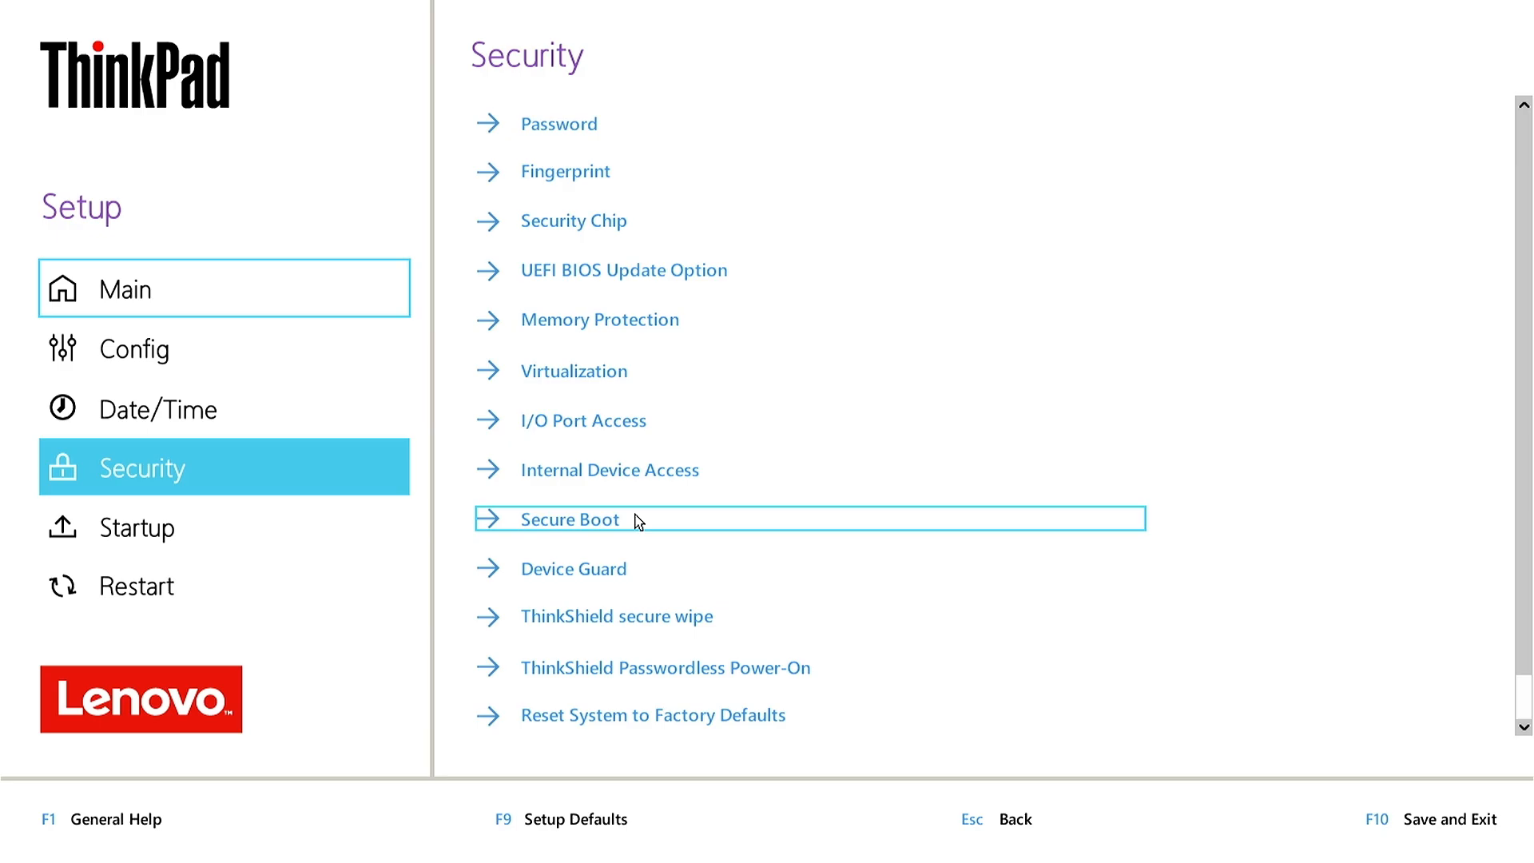
Switch Secure Boot to Off in the Security section
{"action": "left_click", "coordinate": [569, 517]}
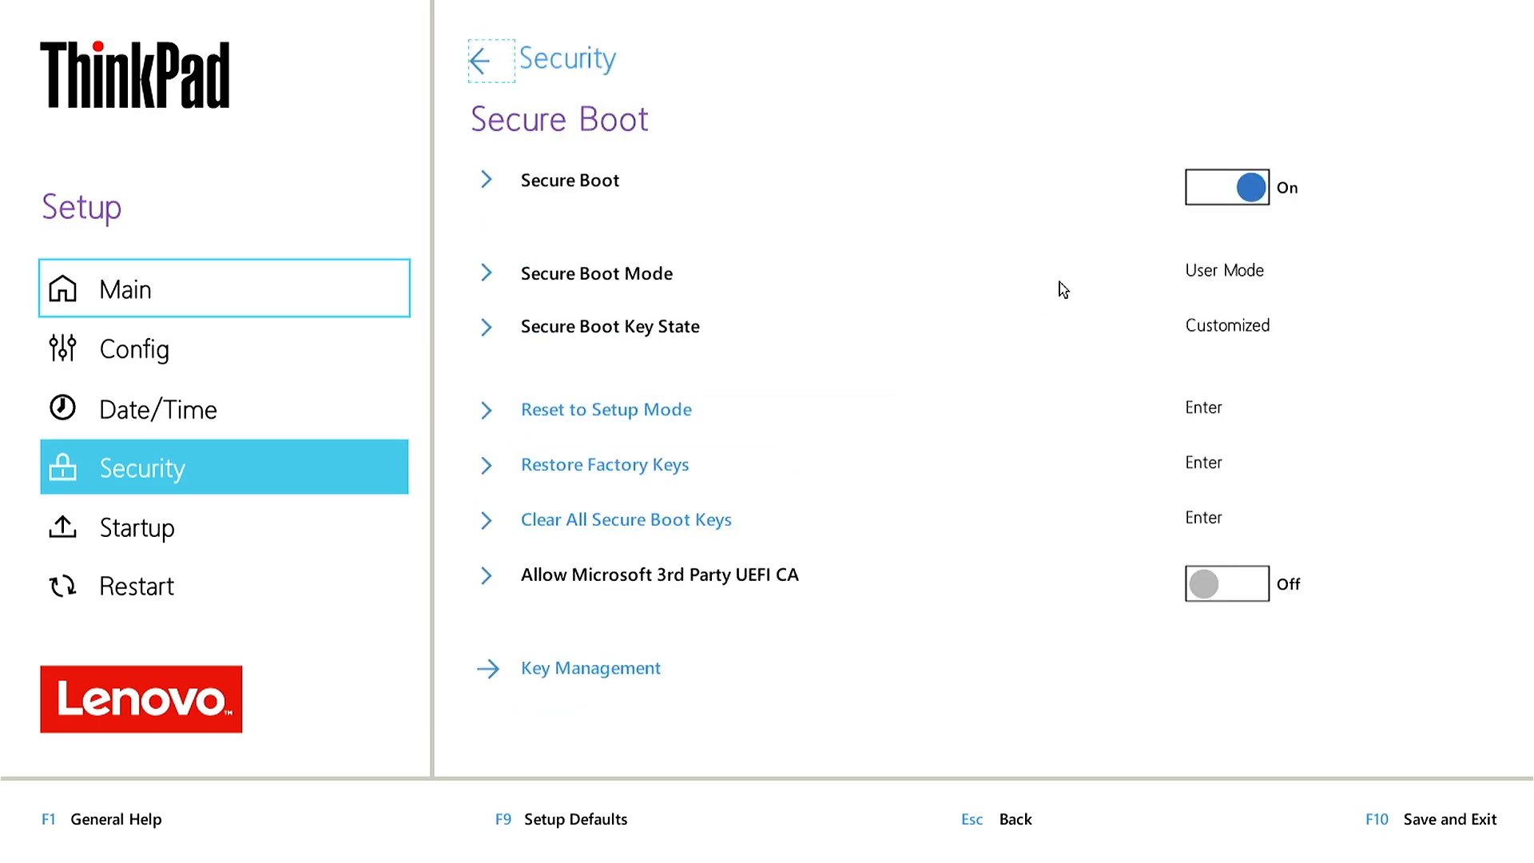
{"action": "left_click", "coordinate": [1226, 185]}
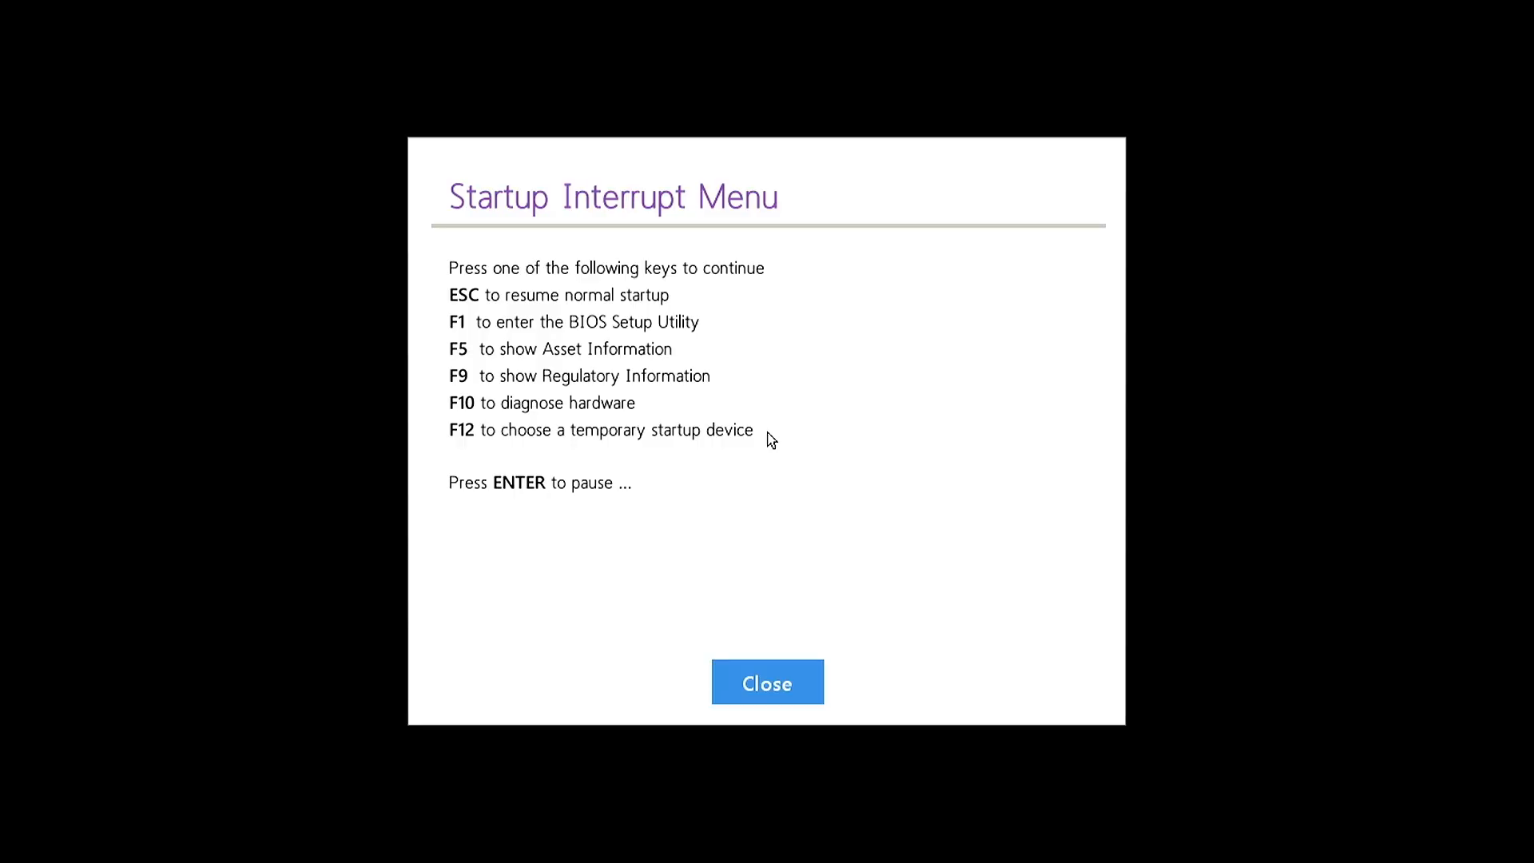
Use F12 to boot from USB HDD: Kingston DataTraveler 3.0
{"action": "left_click", "coordinate": [767, 682]}
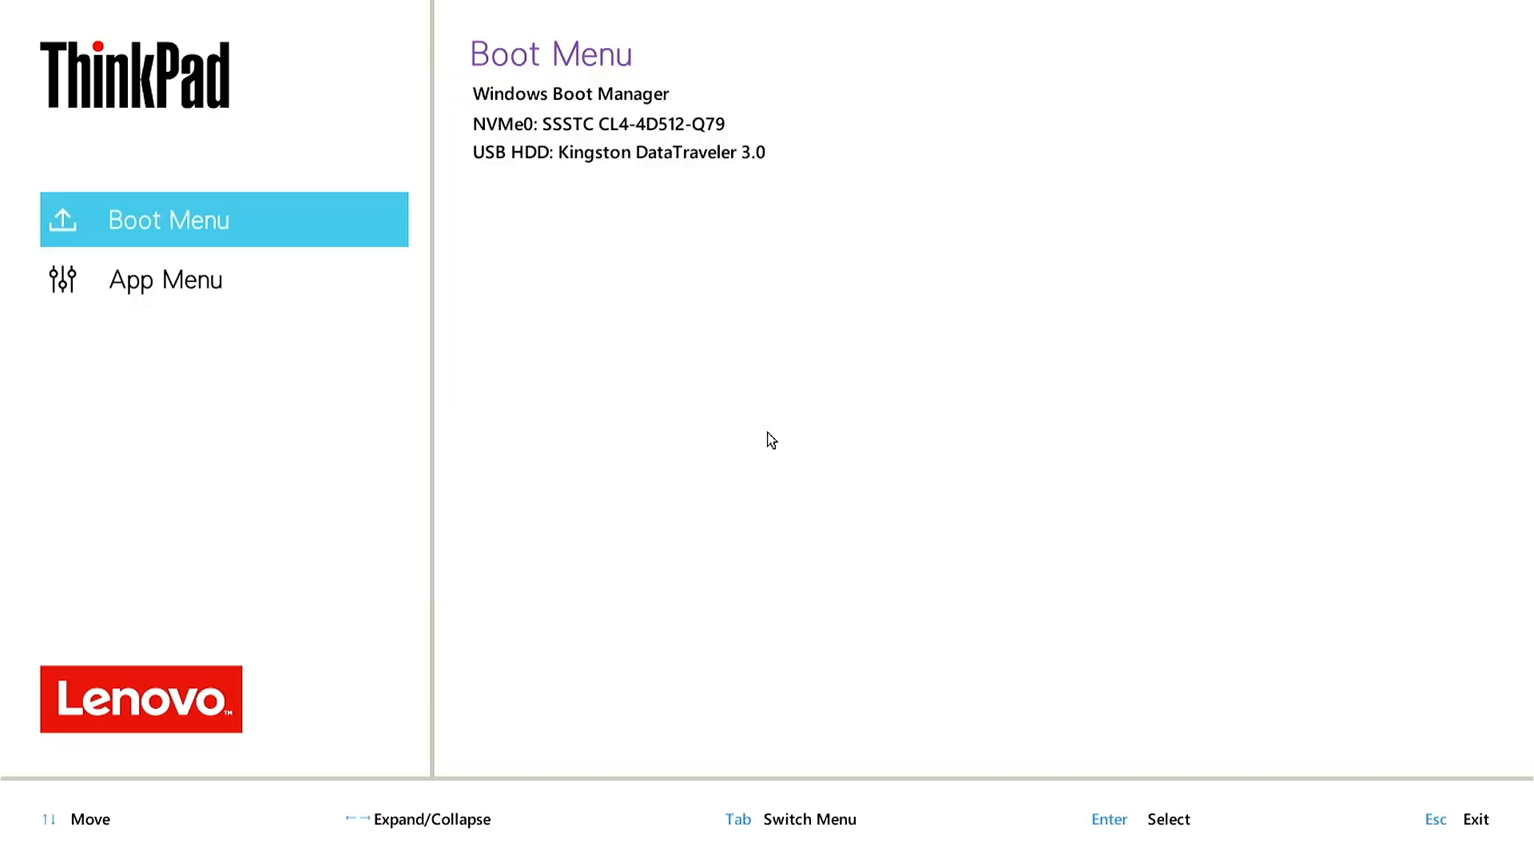
{"action": "mouse_move", "coordinate": [762, 183]}
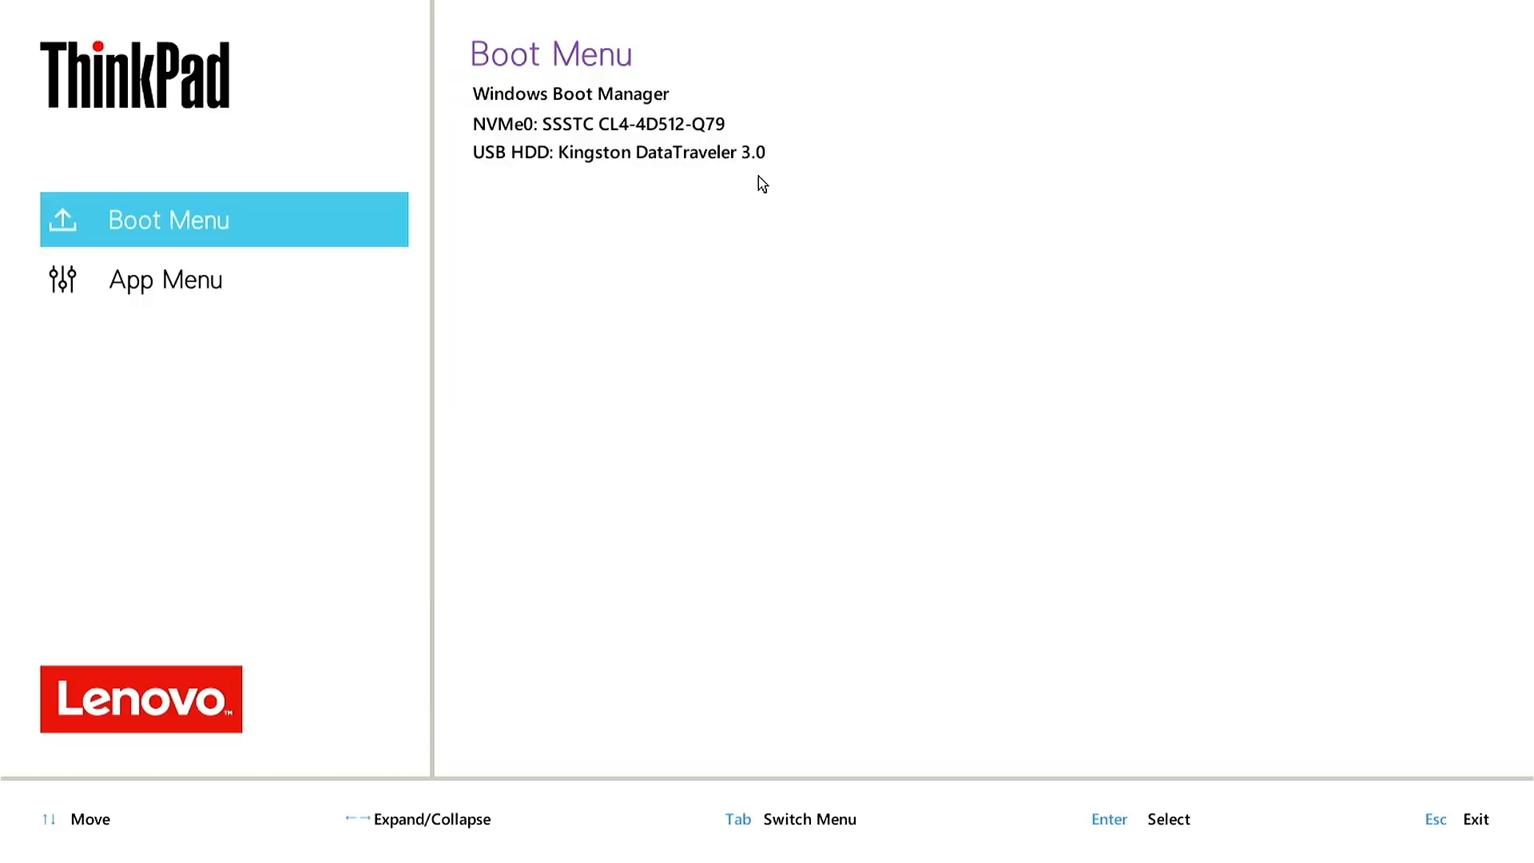
{"action": "left_click", "coordinate": [617, 151]}
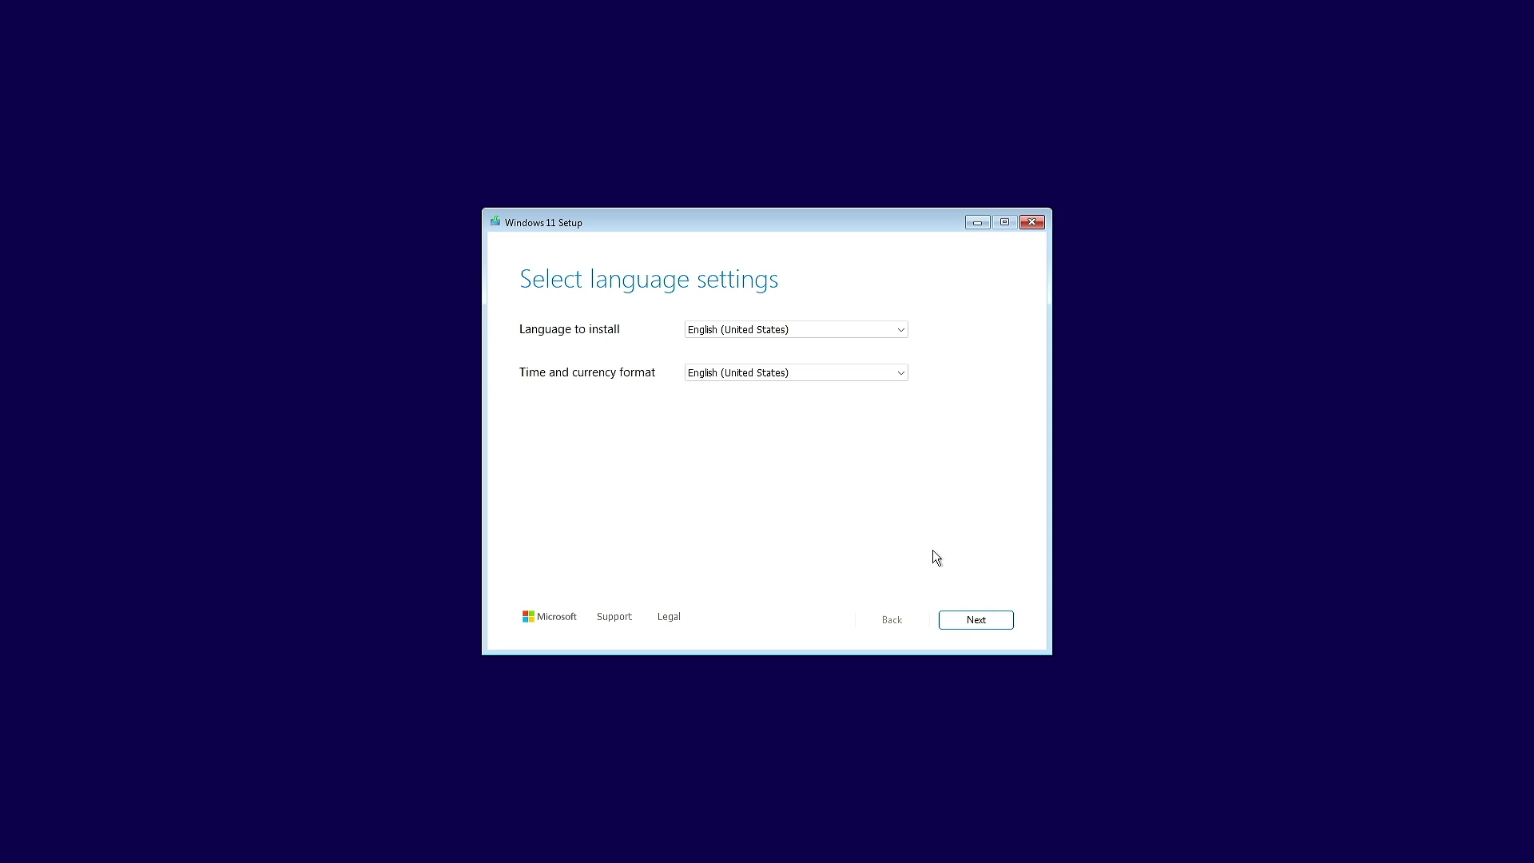
Accept default language, agree files will be deleted, and proceed without a product key
{"action": "left_click", "coordinate": [975, 620]}
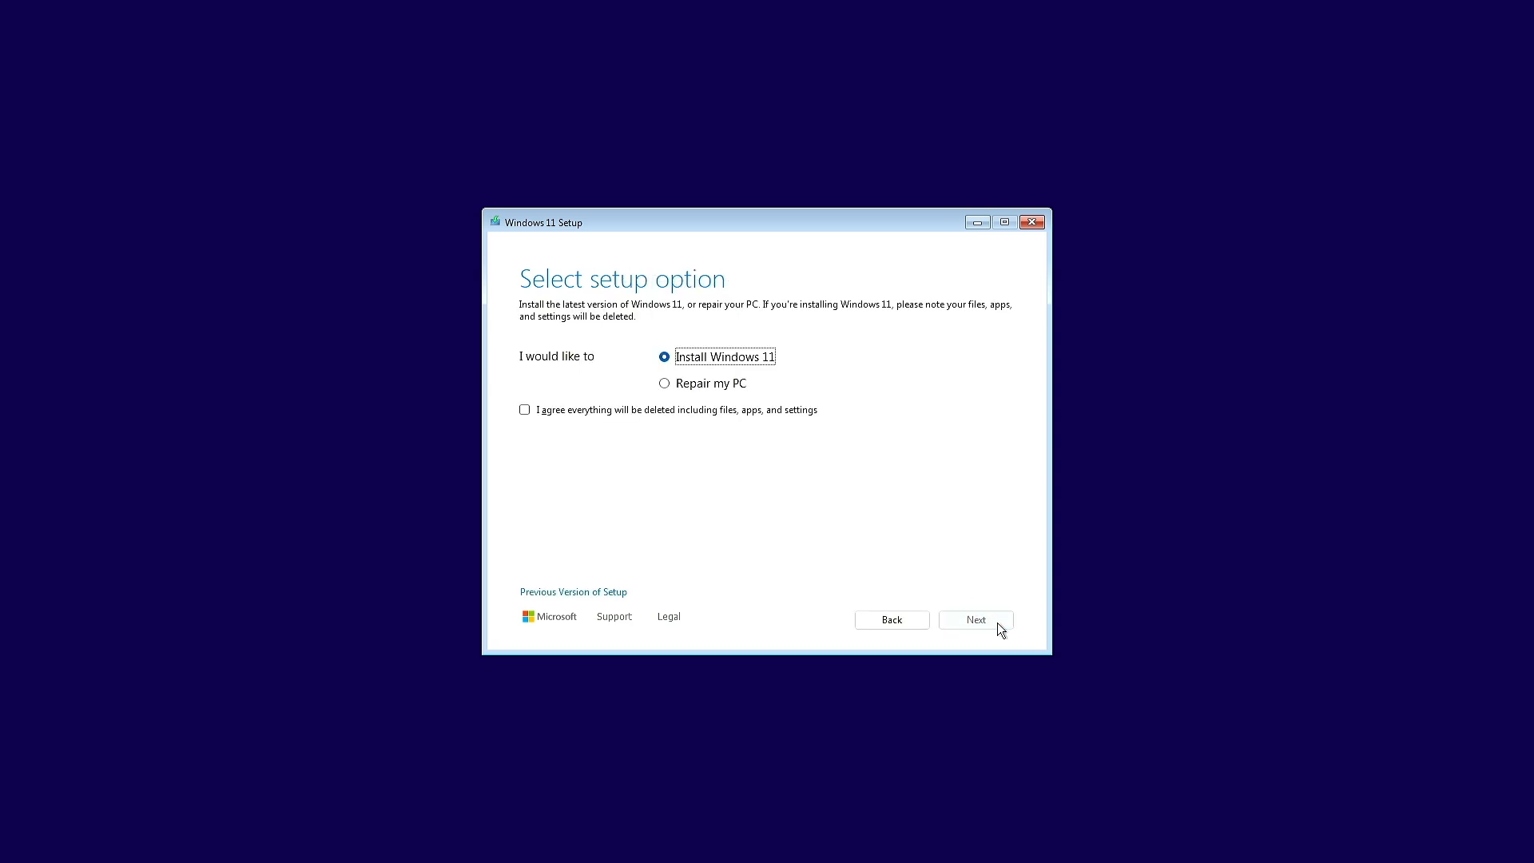
{"action": "left_click", "coordinate": [524, 409]}
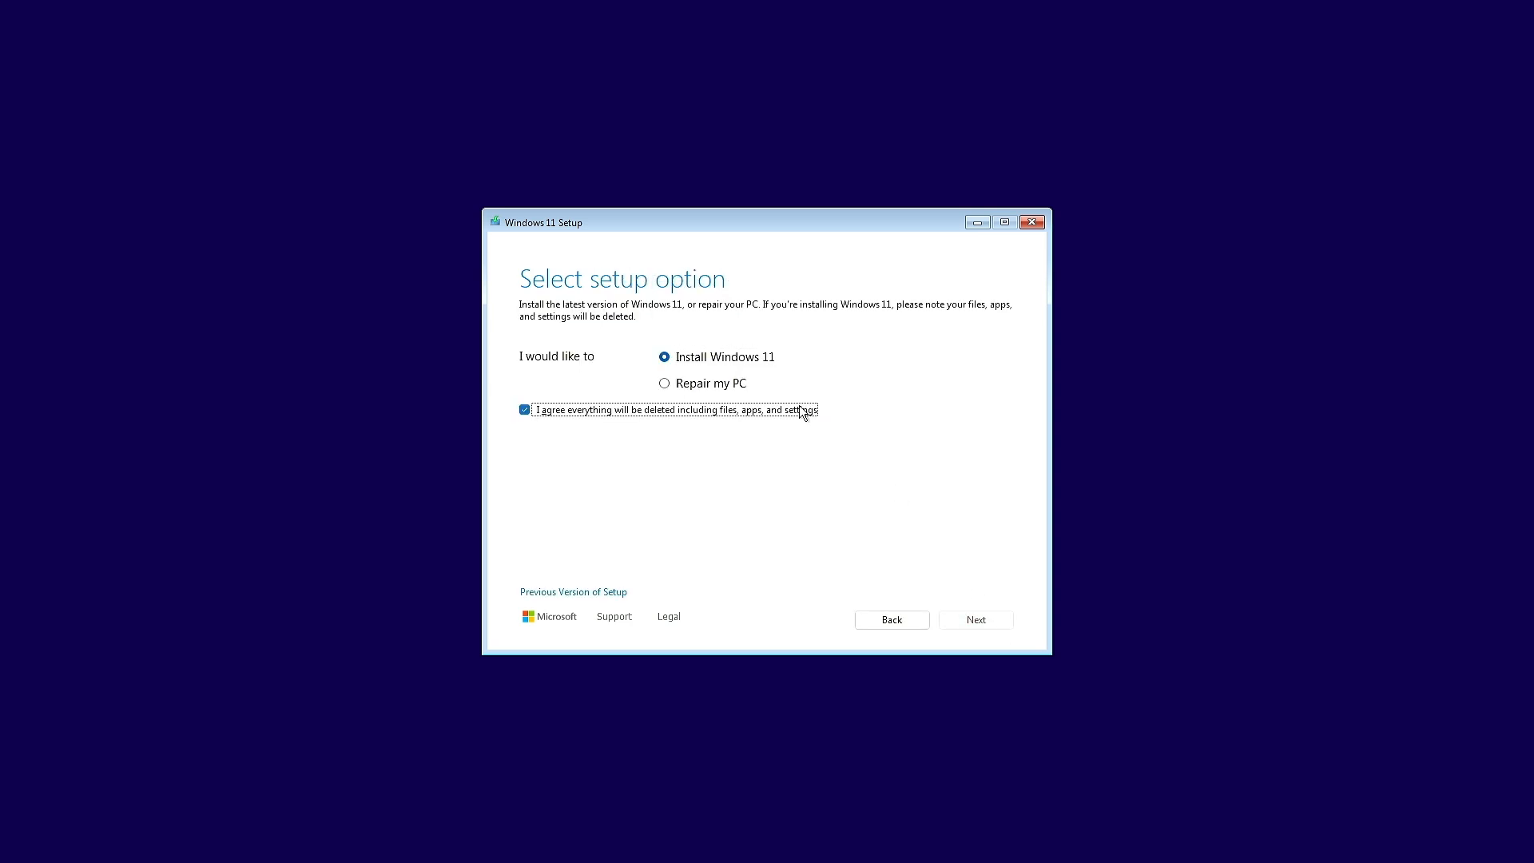
{"action": "mouse_move", "coordinate": [975, 620]}
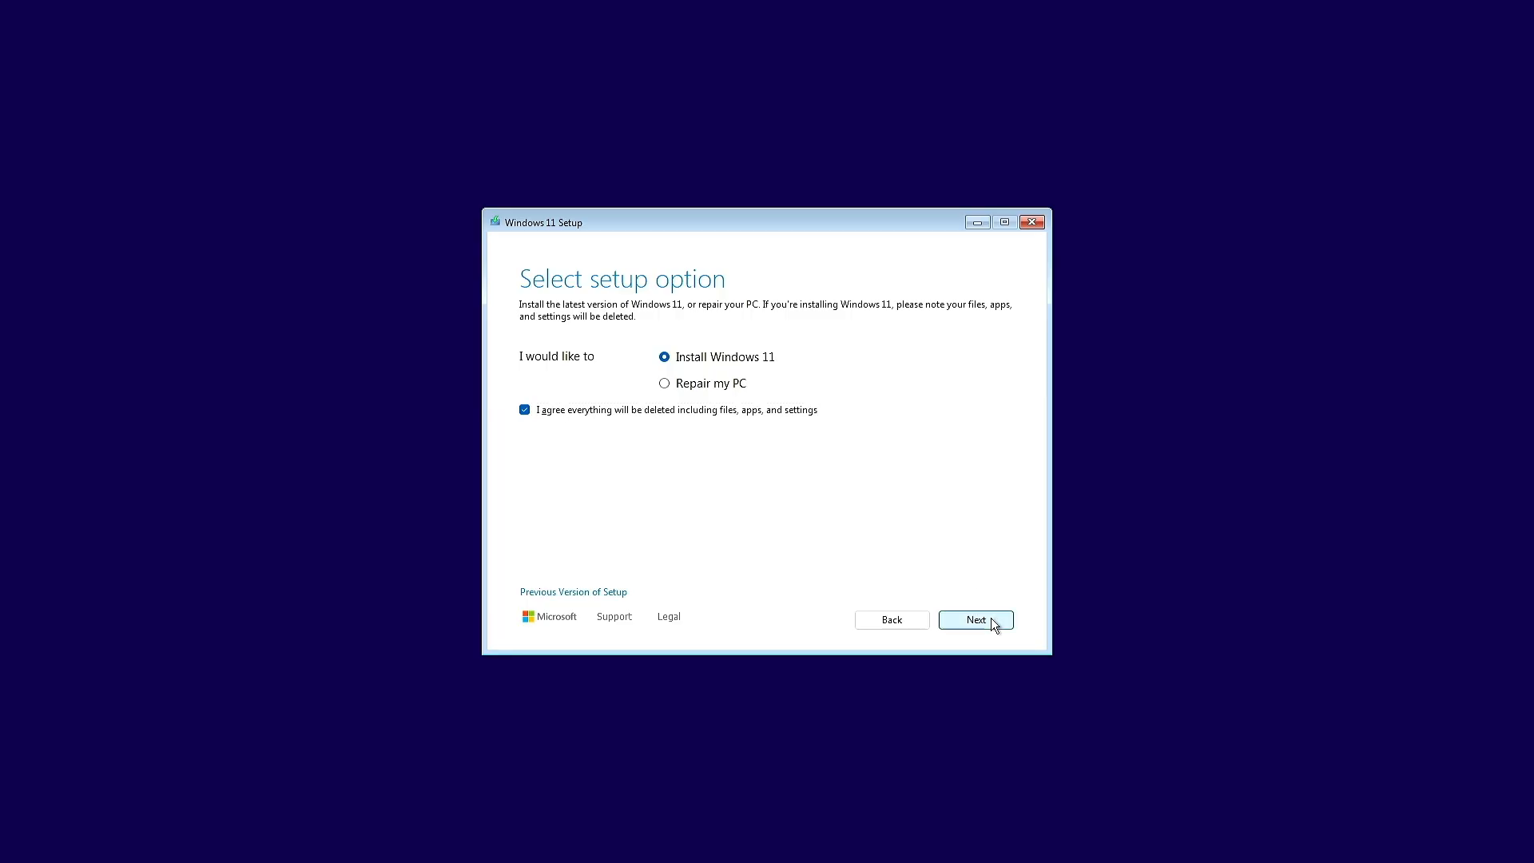
{"action": "left_click", "coordinate": [974, 620]}
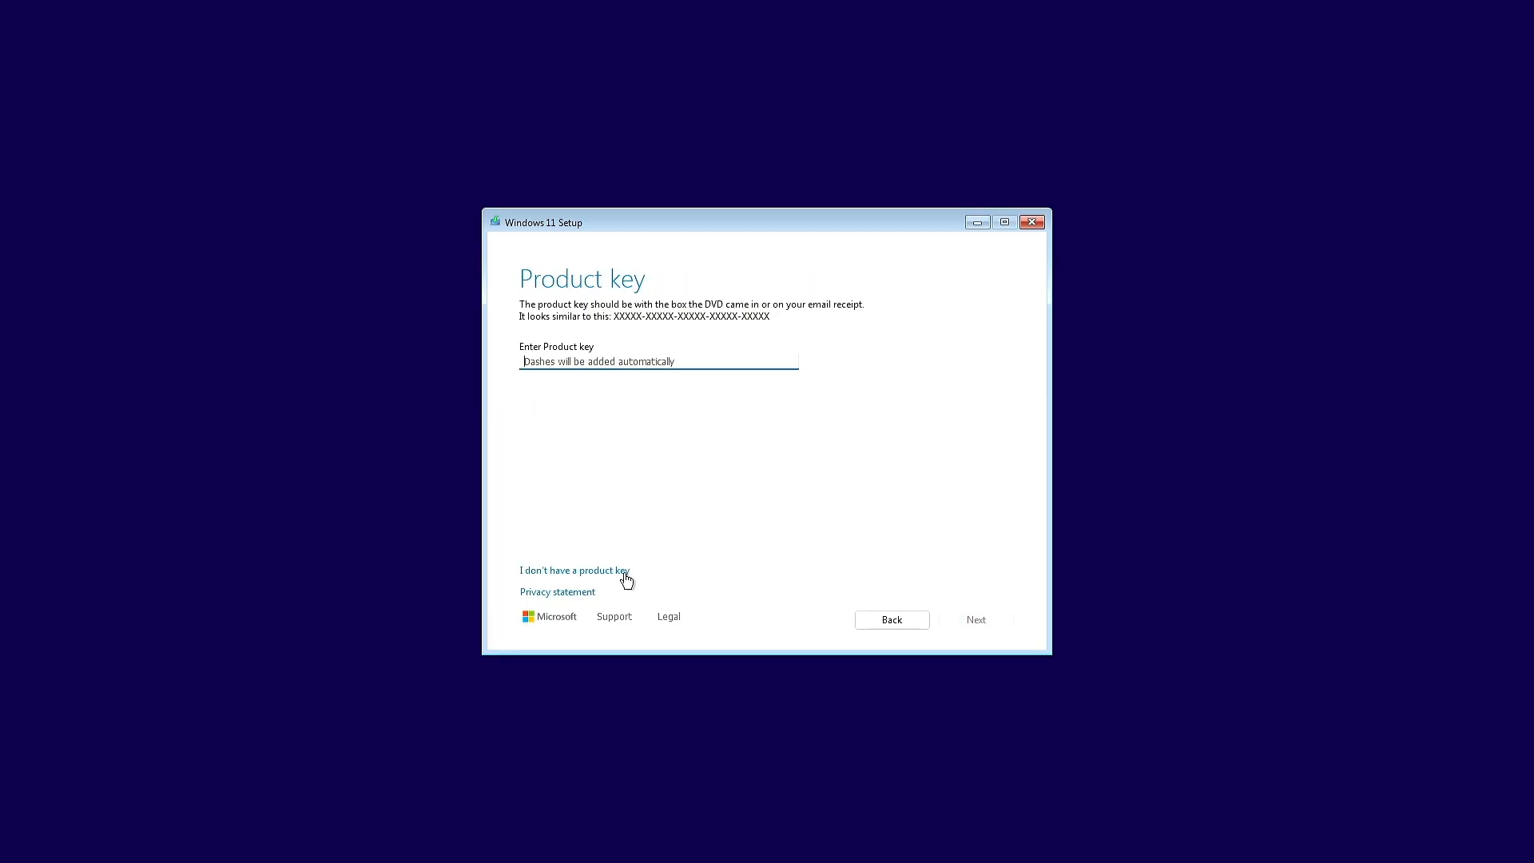
{"action": "left_click", "coordinate": [574, 570]}
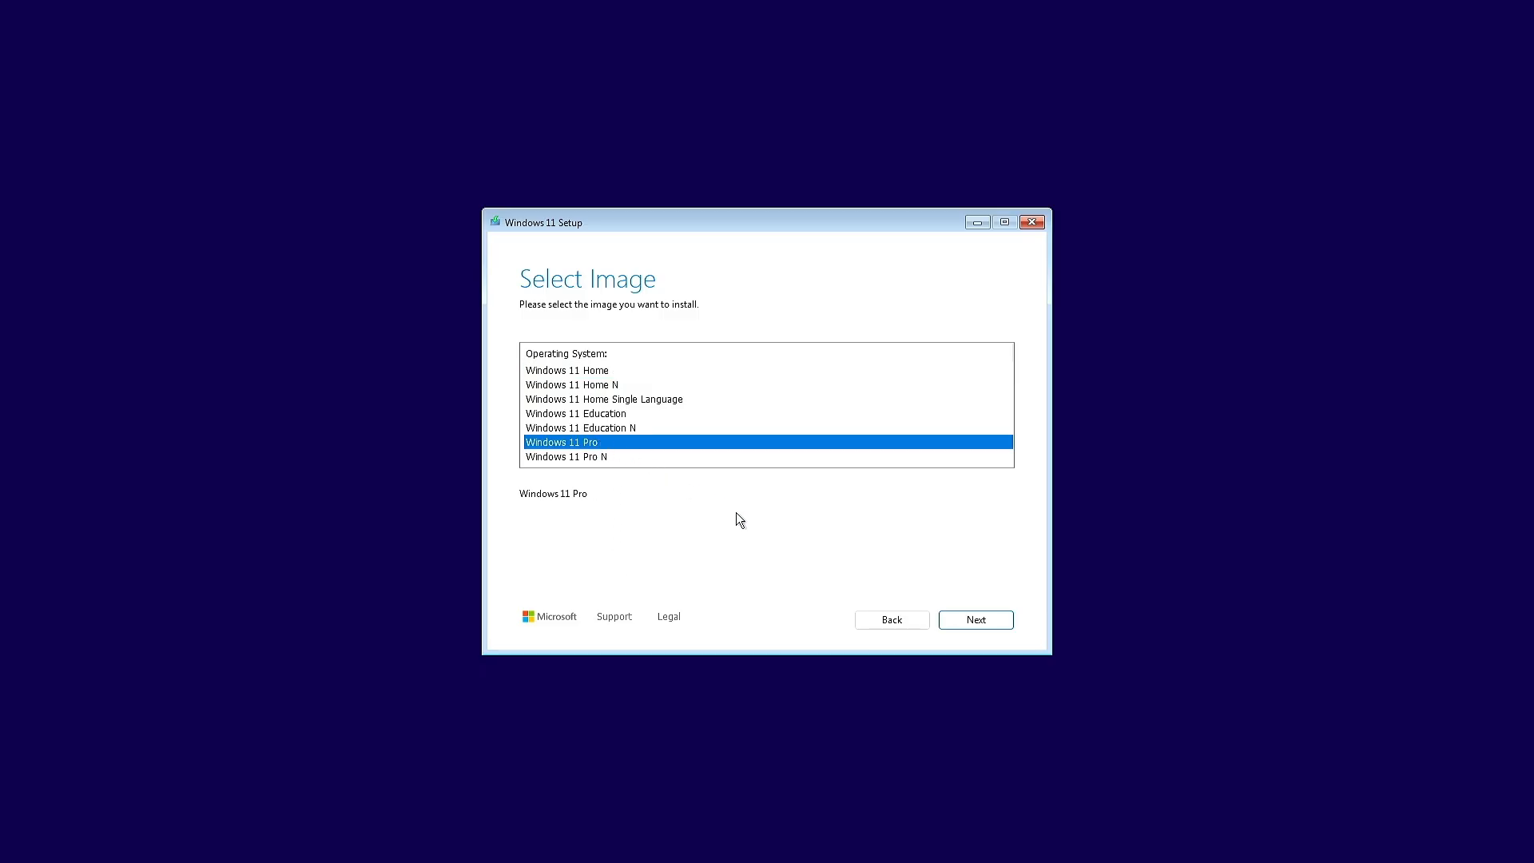
Choose Windows 11 Pro and begin installing onto Disk 0's unallocated space
{"action": "left_click", "coordinate": [975, 619]}
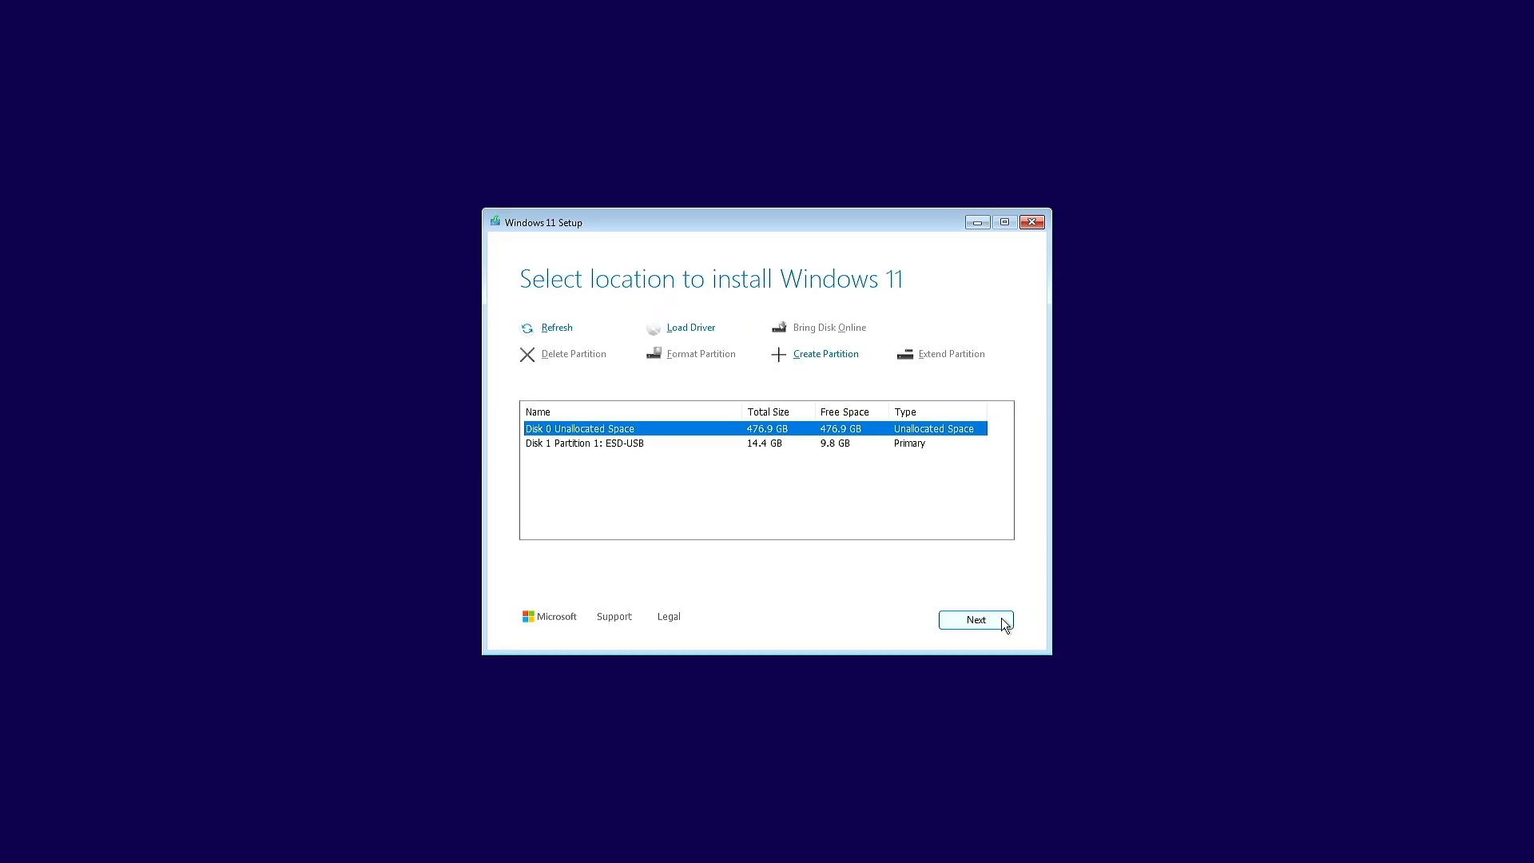
{"action": "left_click", "coordinate": [975, 620]}
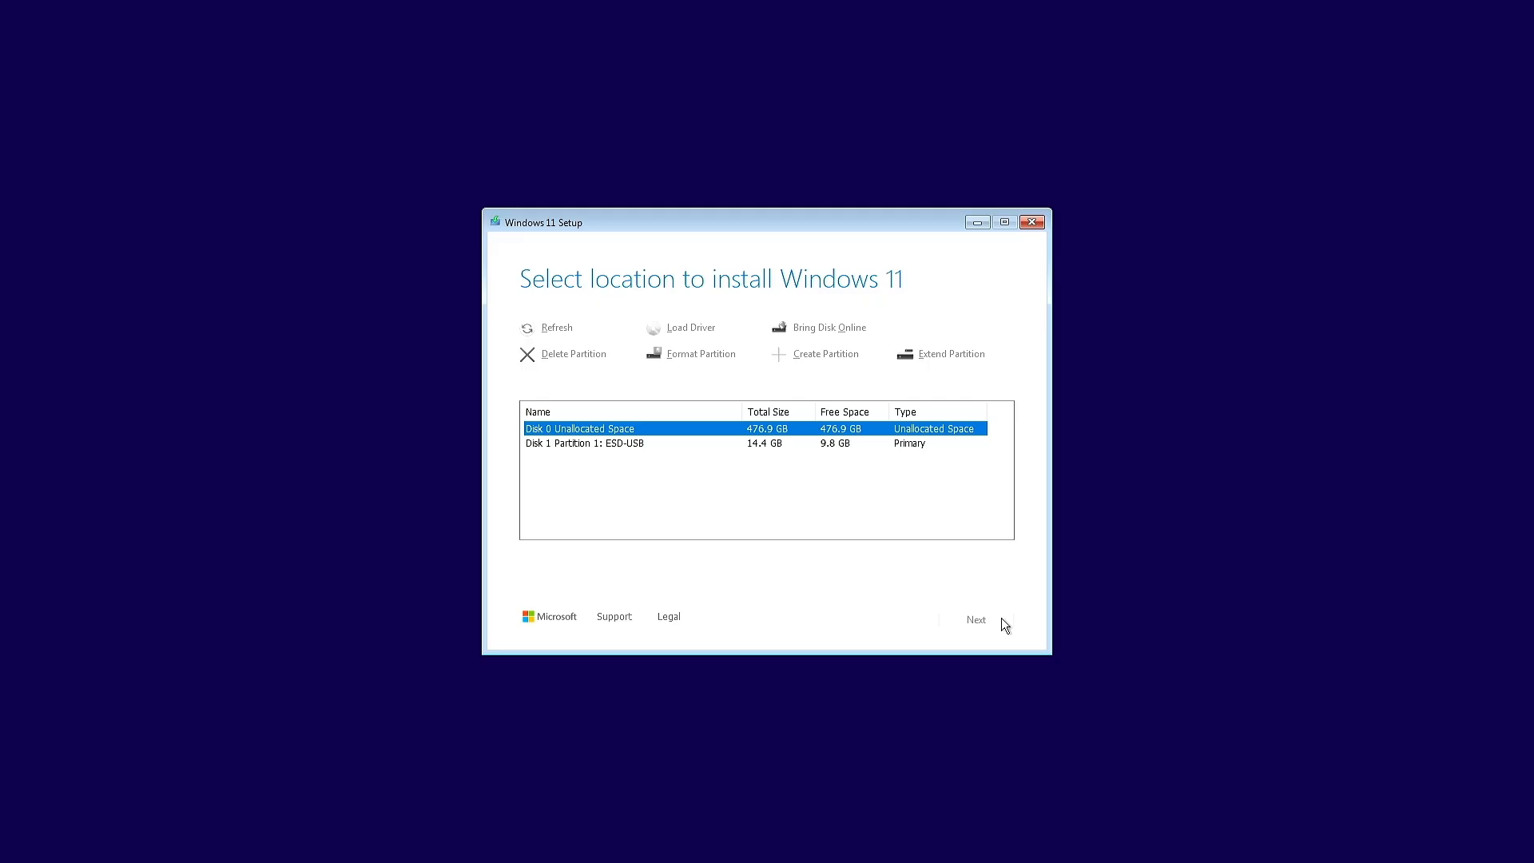
{"action": "left_click", "coordinate": [975, 620]}
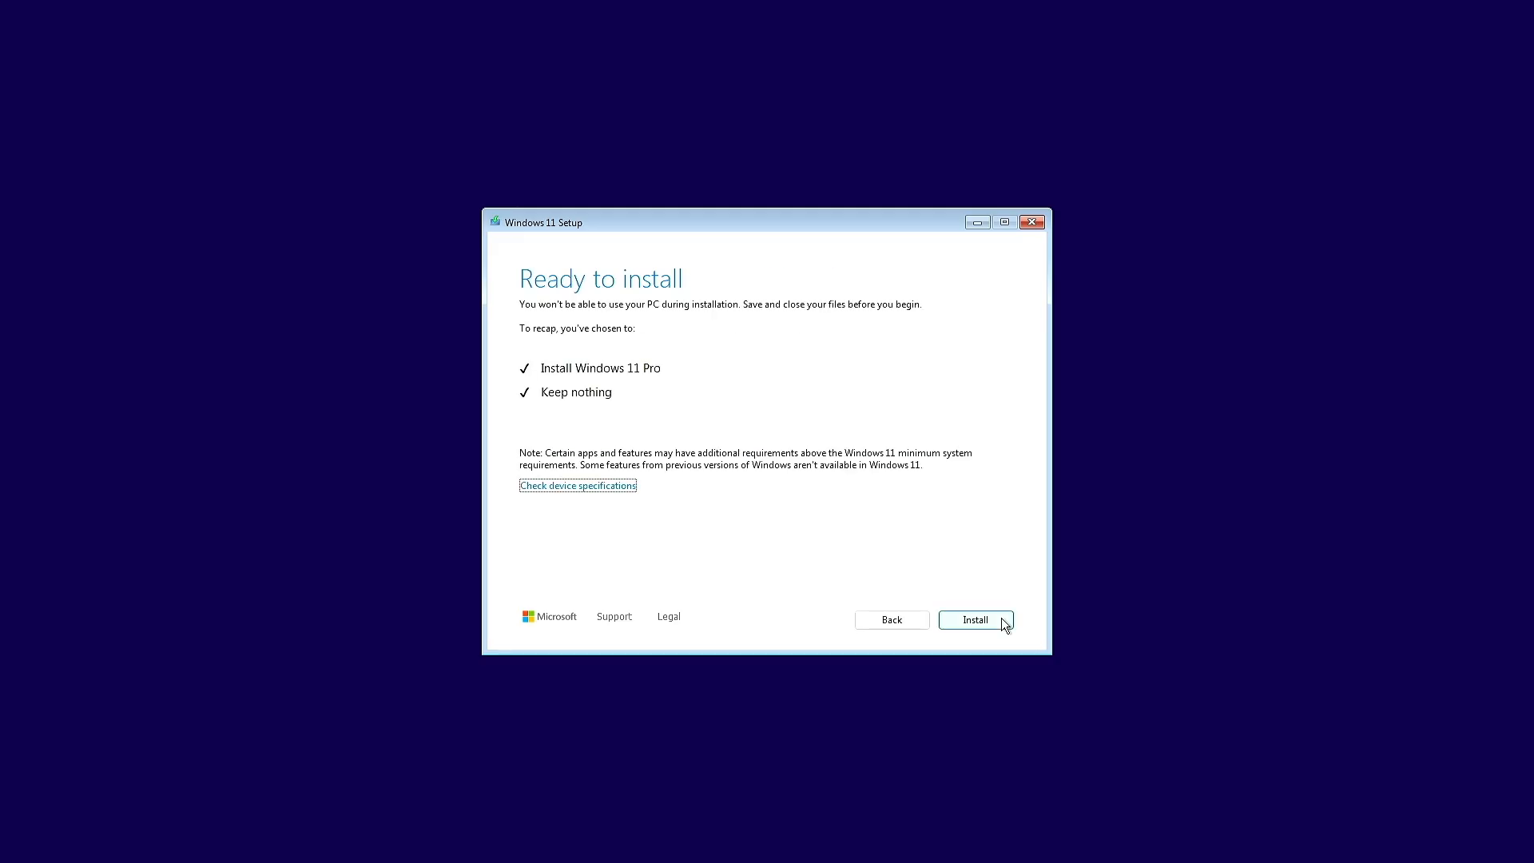
{"action": "left_click", "coordinate": [974, 620]}
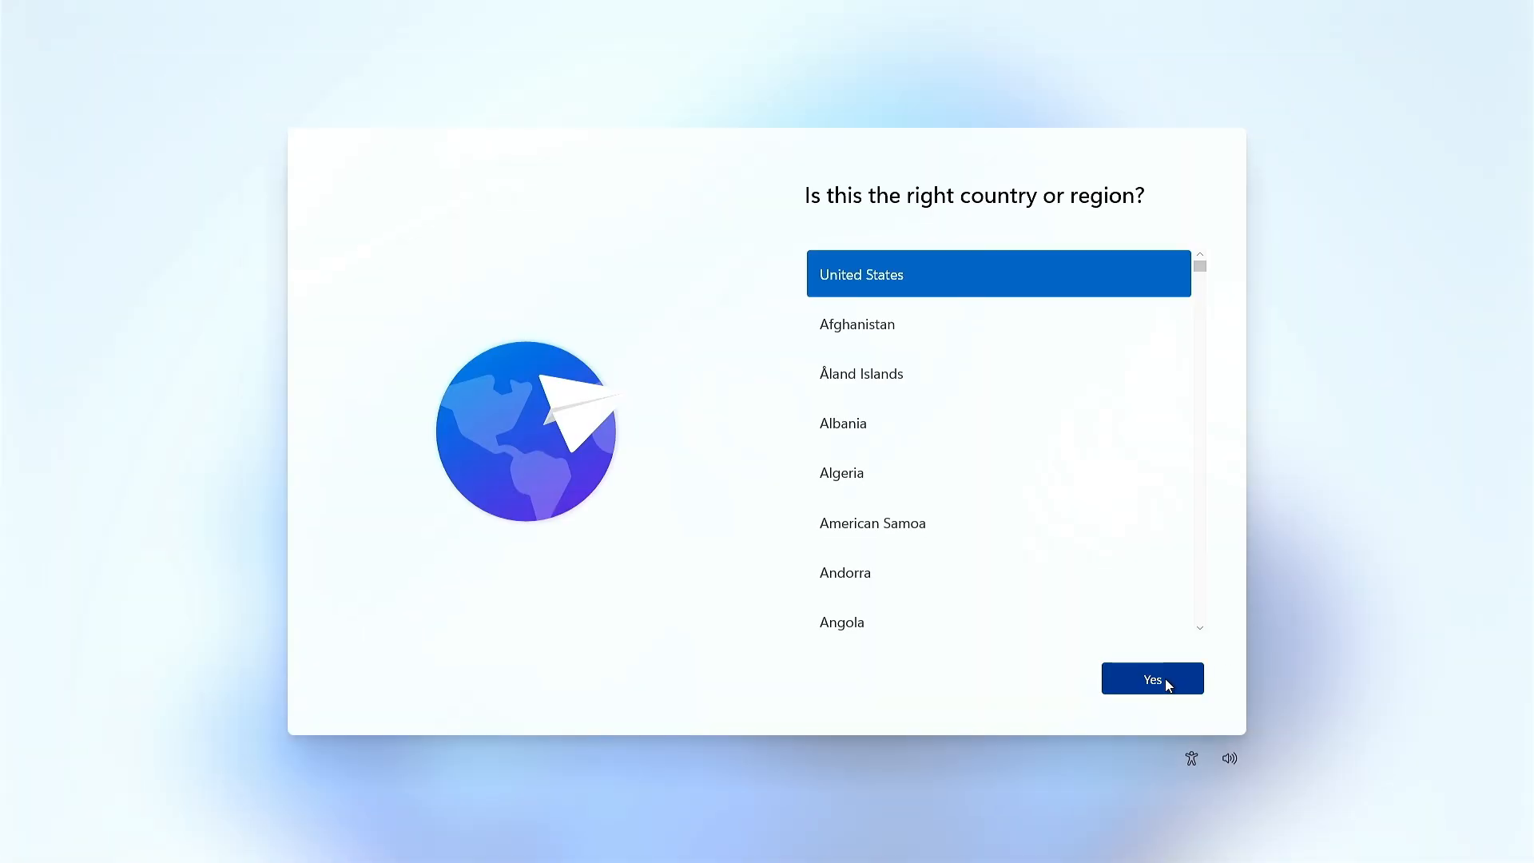
Confirm United States region, US keyboard layout, and accept the privacy settings
{"action": "left_click", "coordinate": [1152, 678]}
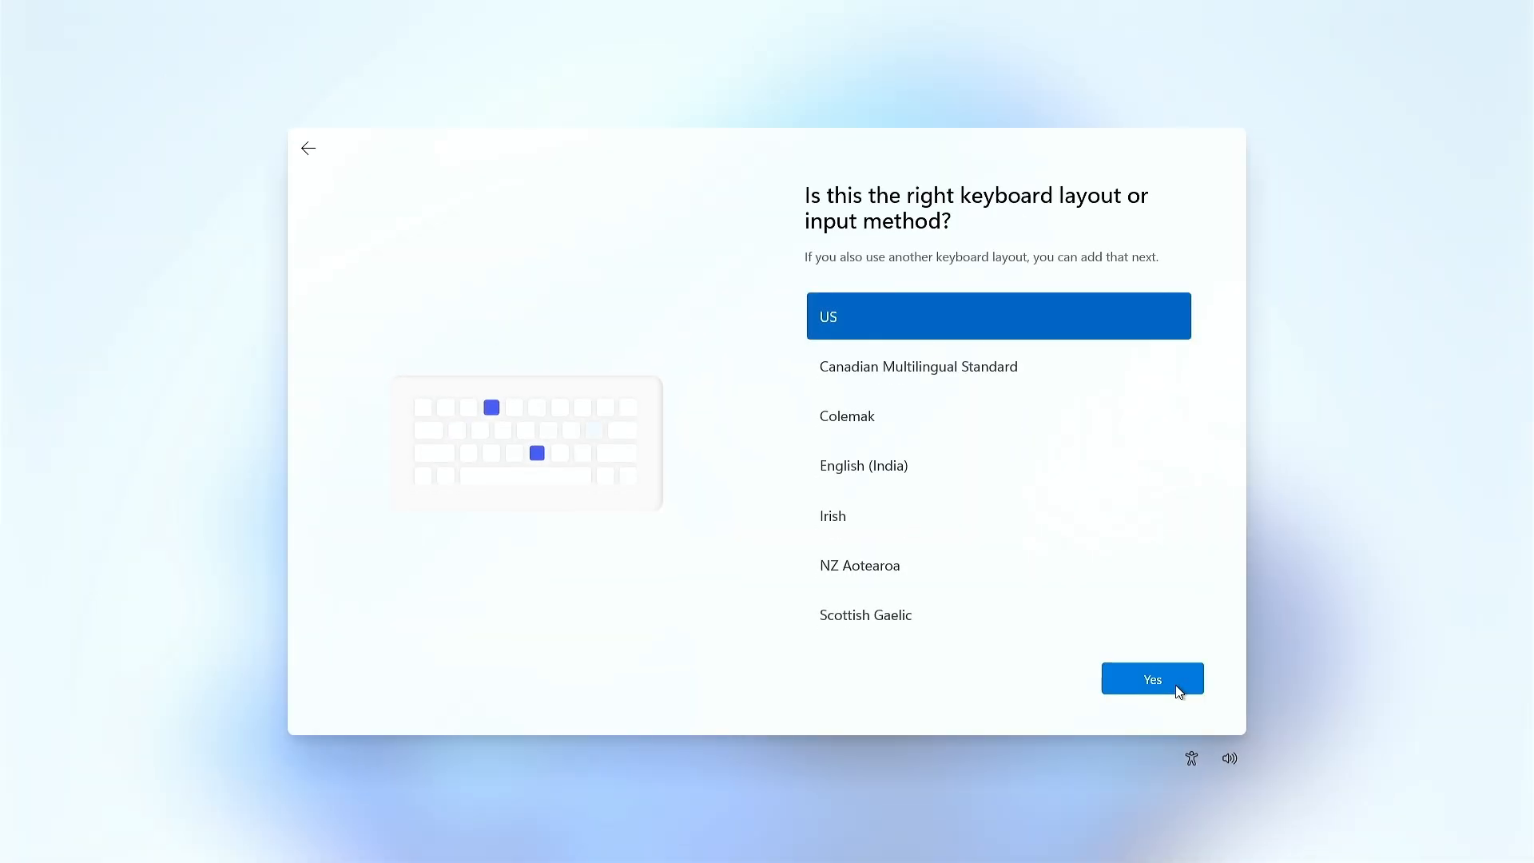
{"action": "left_click", "coordinate": [1152, 678]}
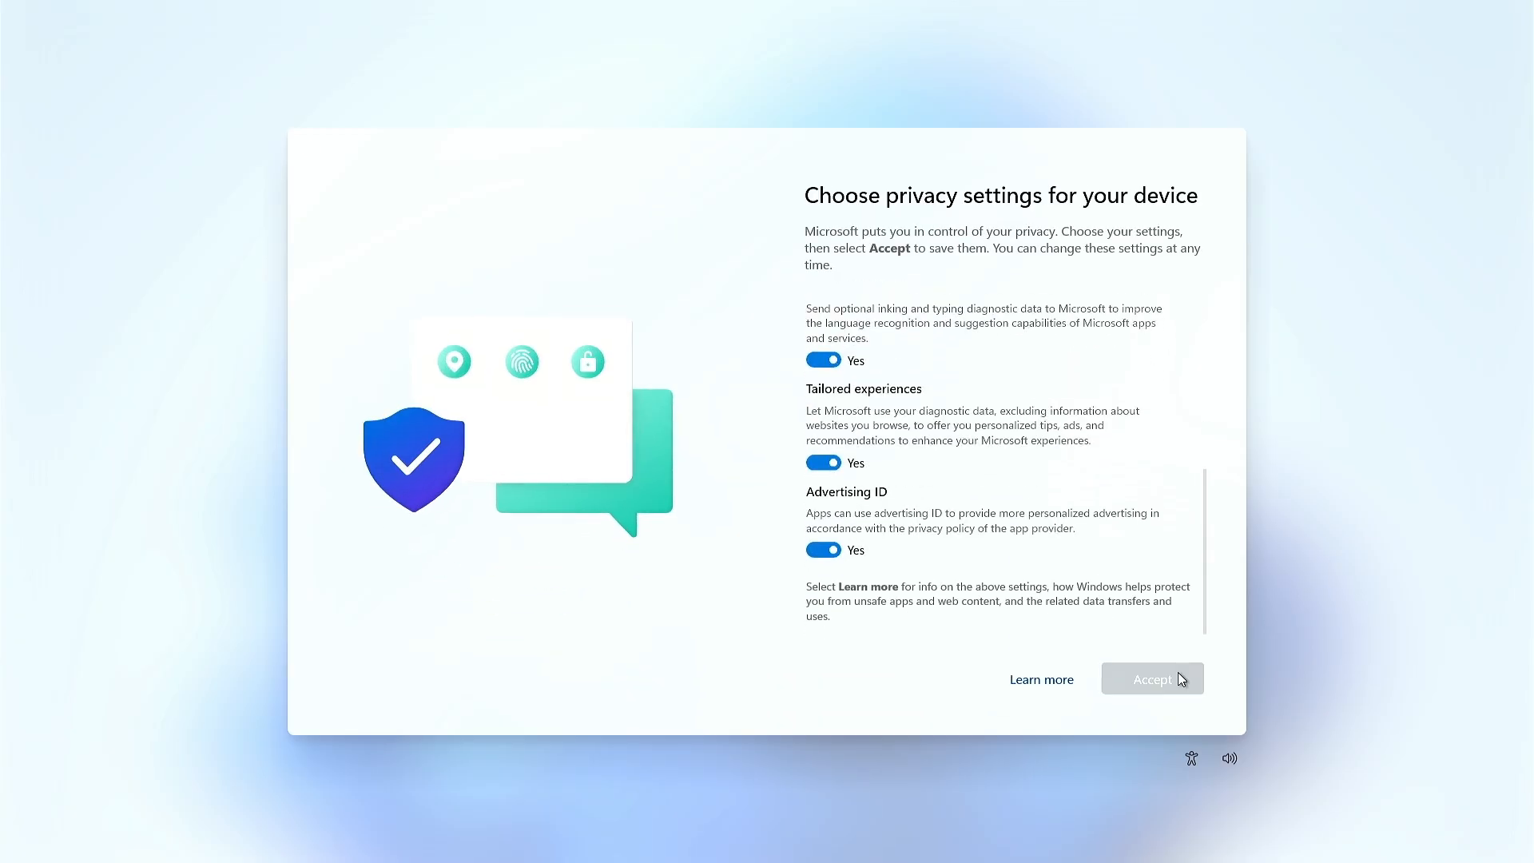
{"action": "left_click", "coordinate": [1152, 677]}
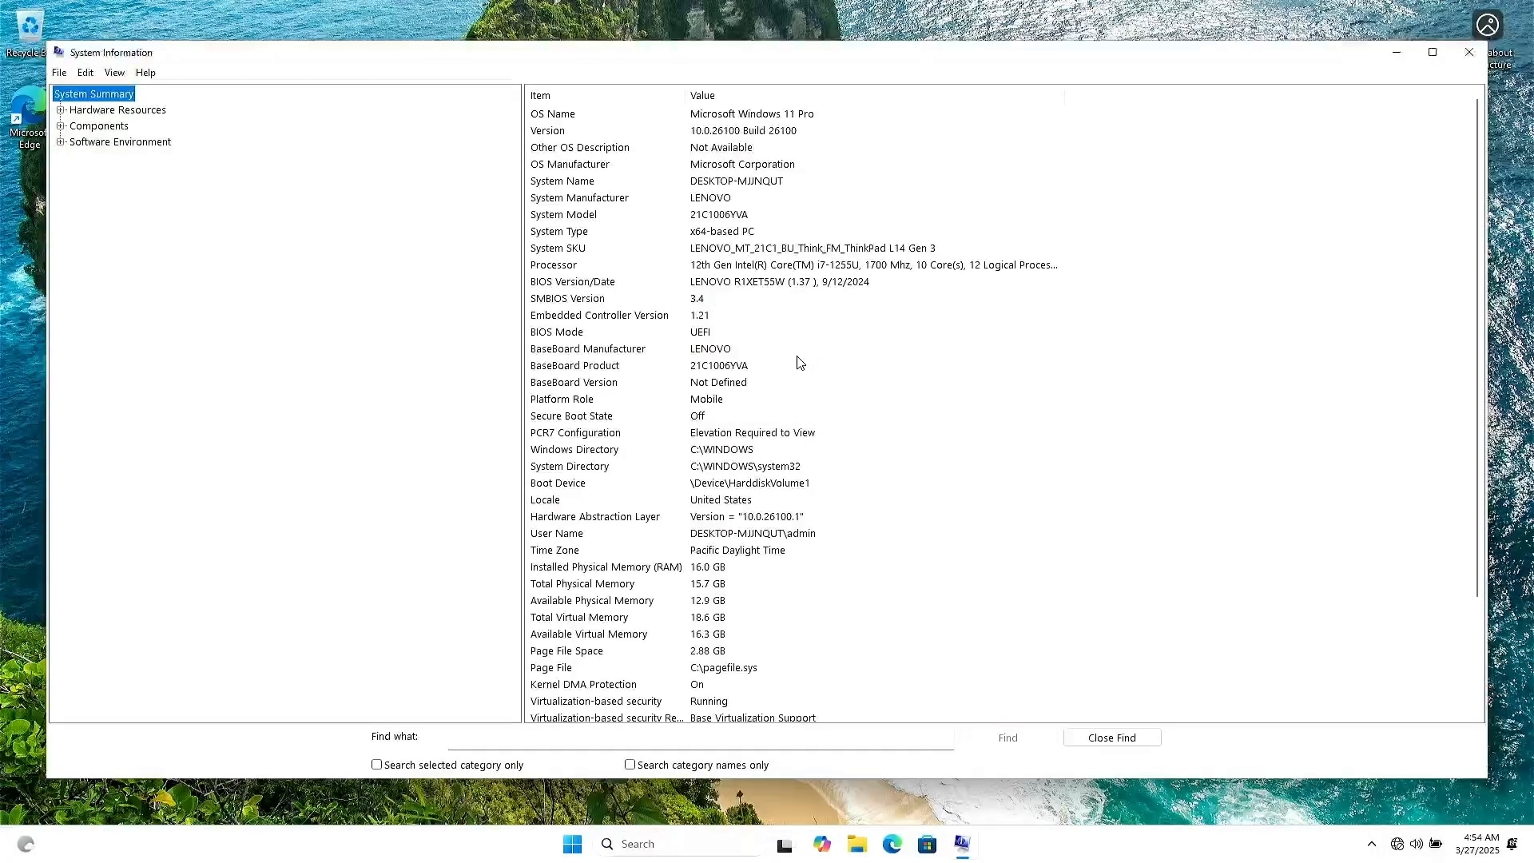
{"action": "mouse_move", "coordinate": [697, 420]}
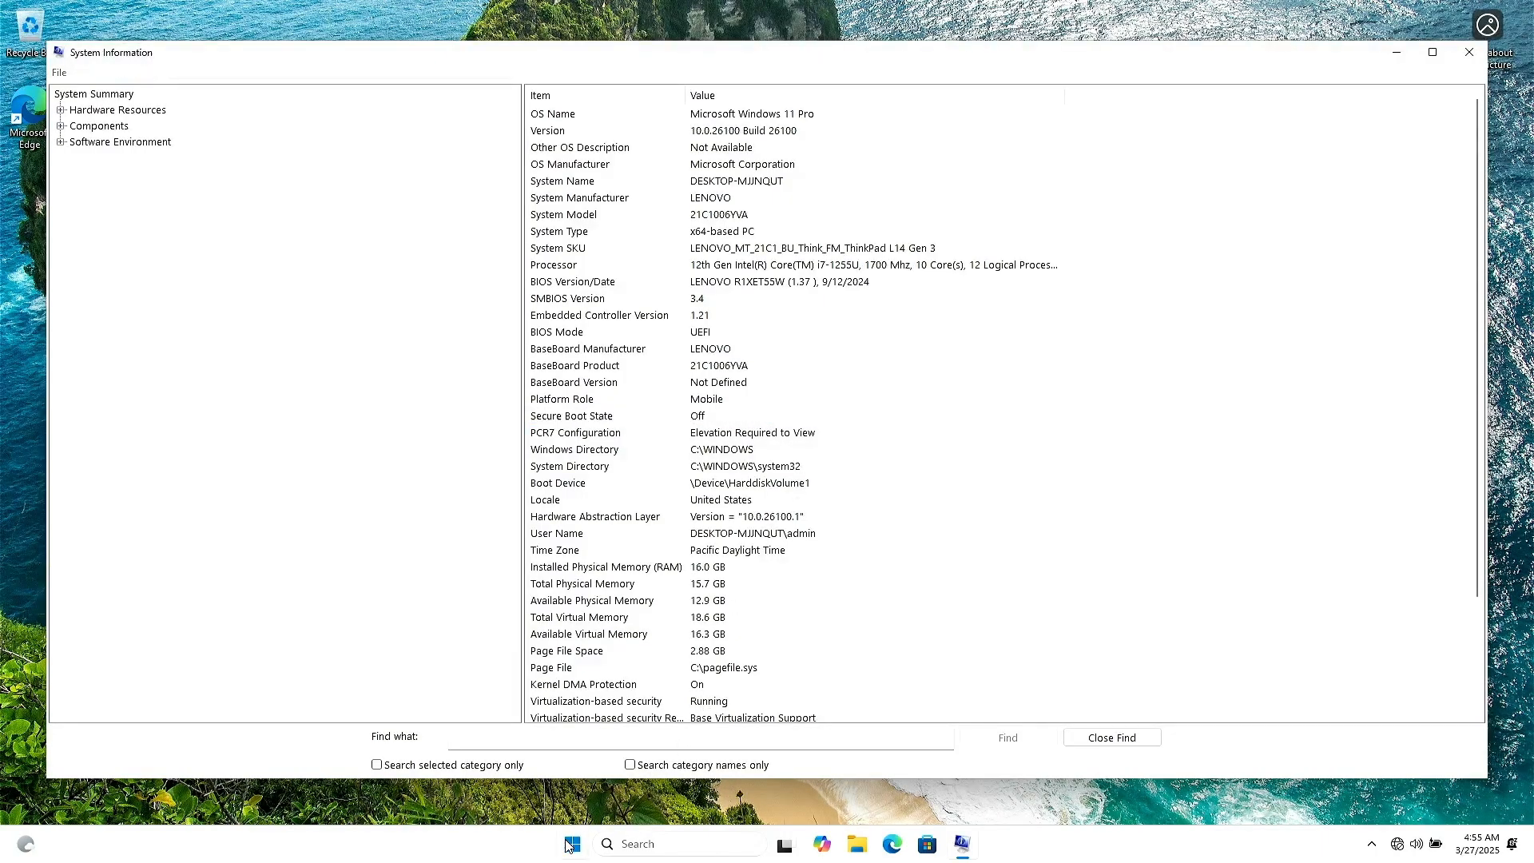
Restart the computer from the Start menu power options
{"action": "left_click", "coordinate": [572, 844]}
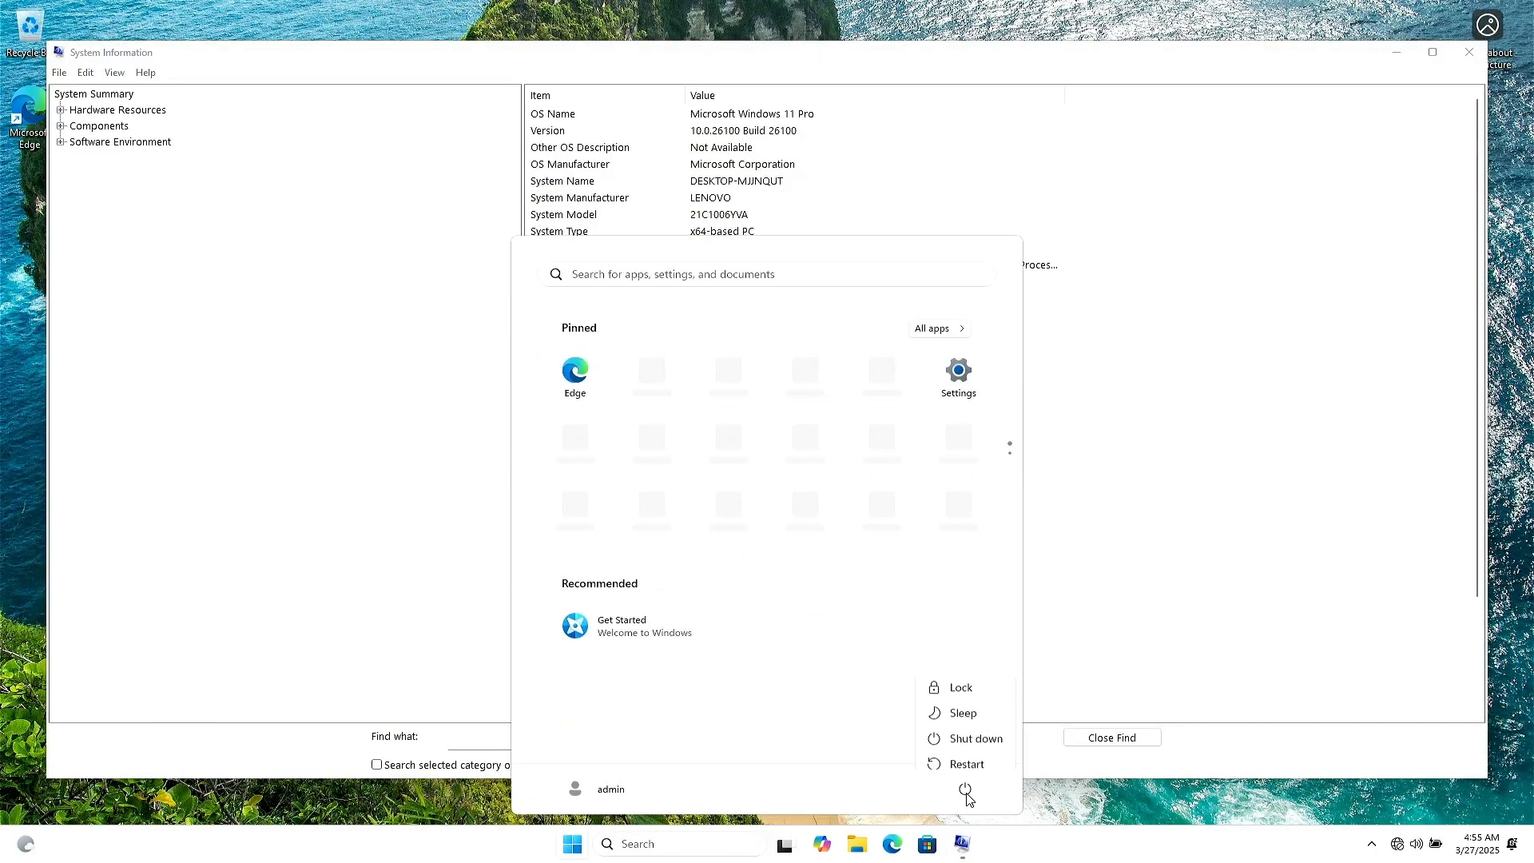
{"action": "left_click", "coordinate": [967, 764]}
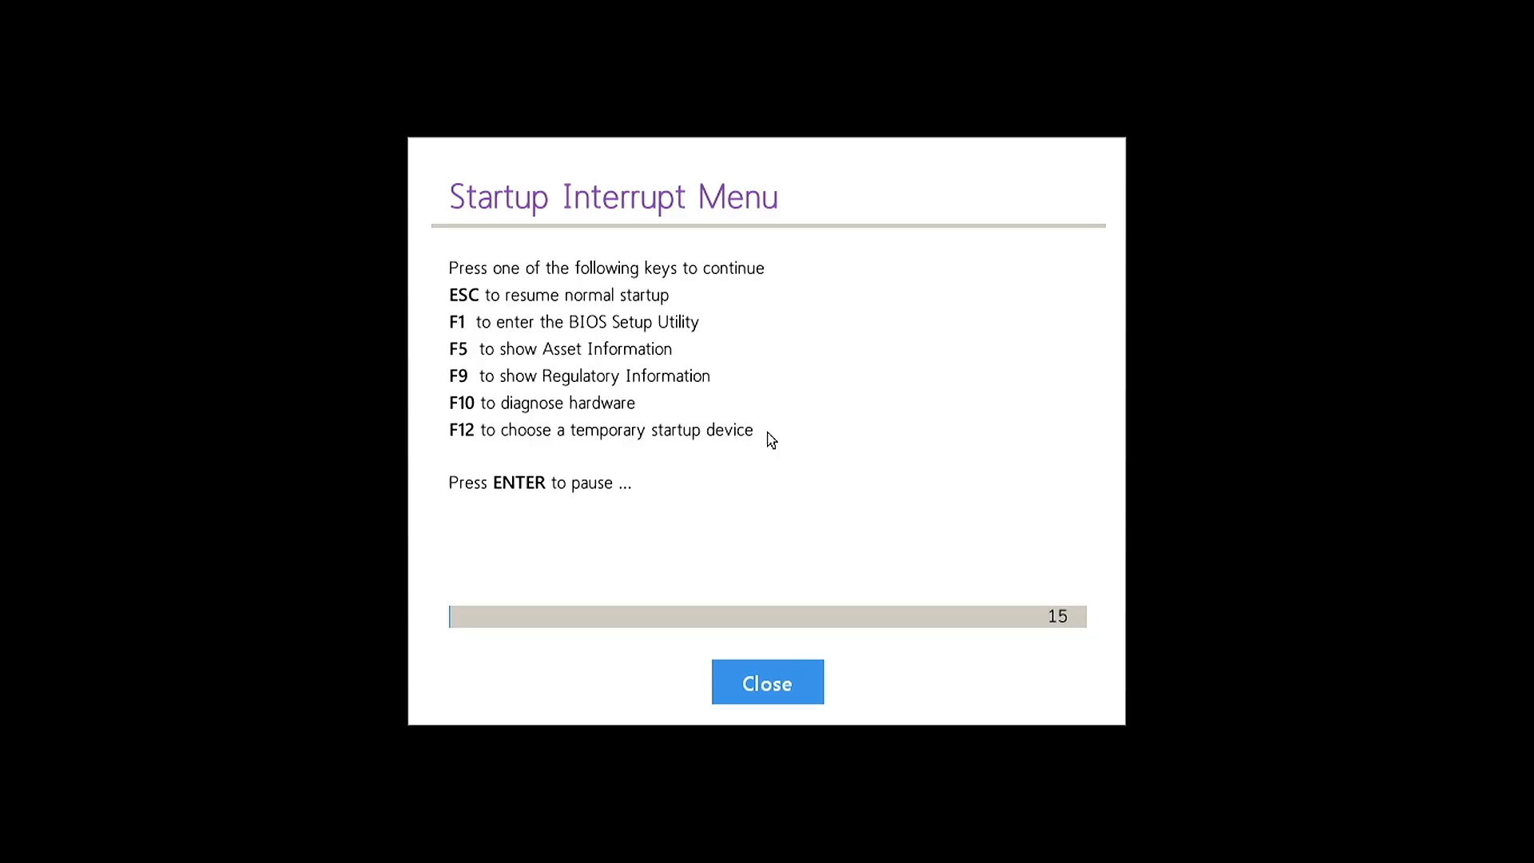
Enter BIOS with F1, set Secure Boot to On, and save changes on exit
{"action": "key", "text": "f1"}
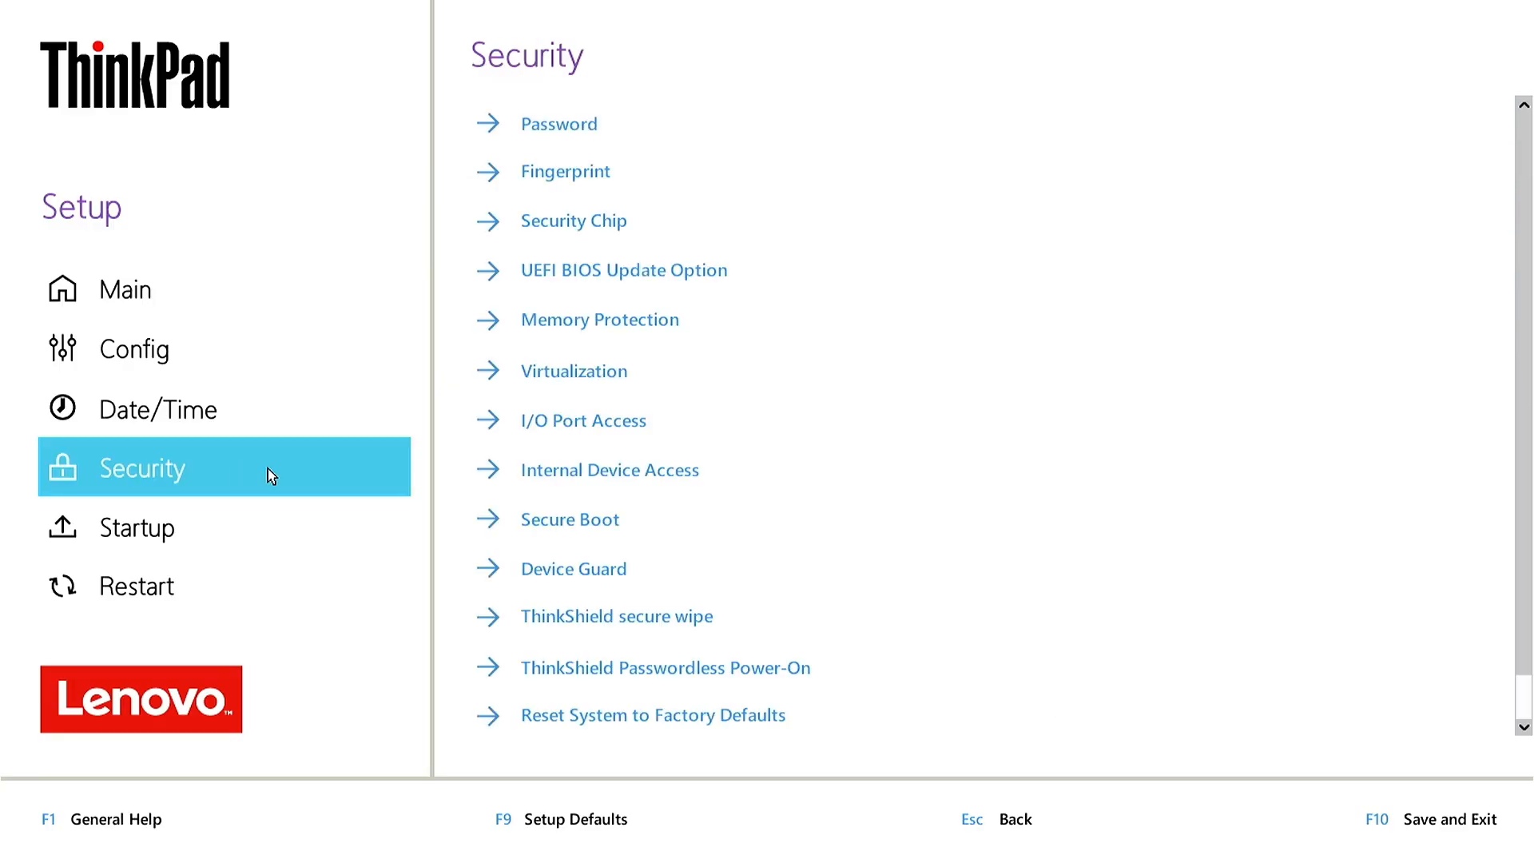
{"action": "left_click", "coordinate": [569, 518]}
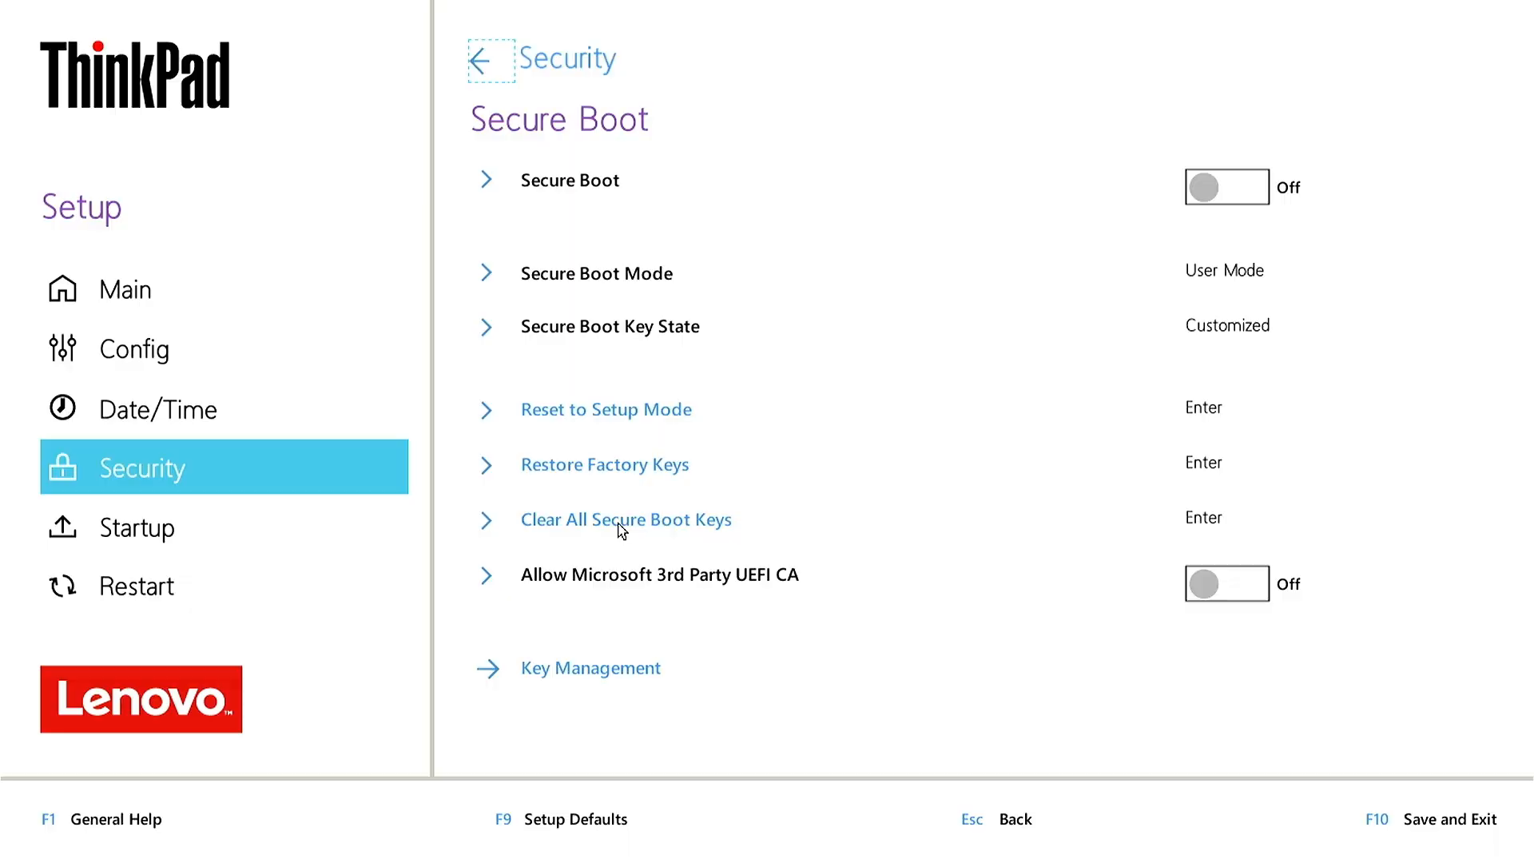
{"action": "left_click", "coordinate": [1225, 185]}
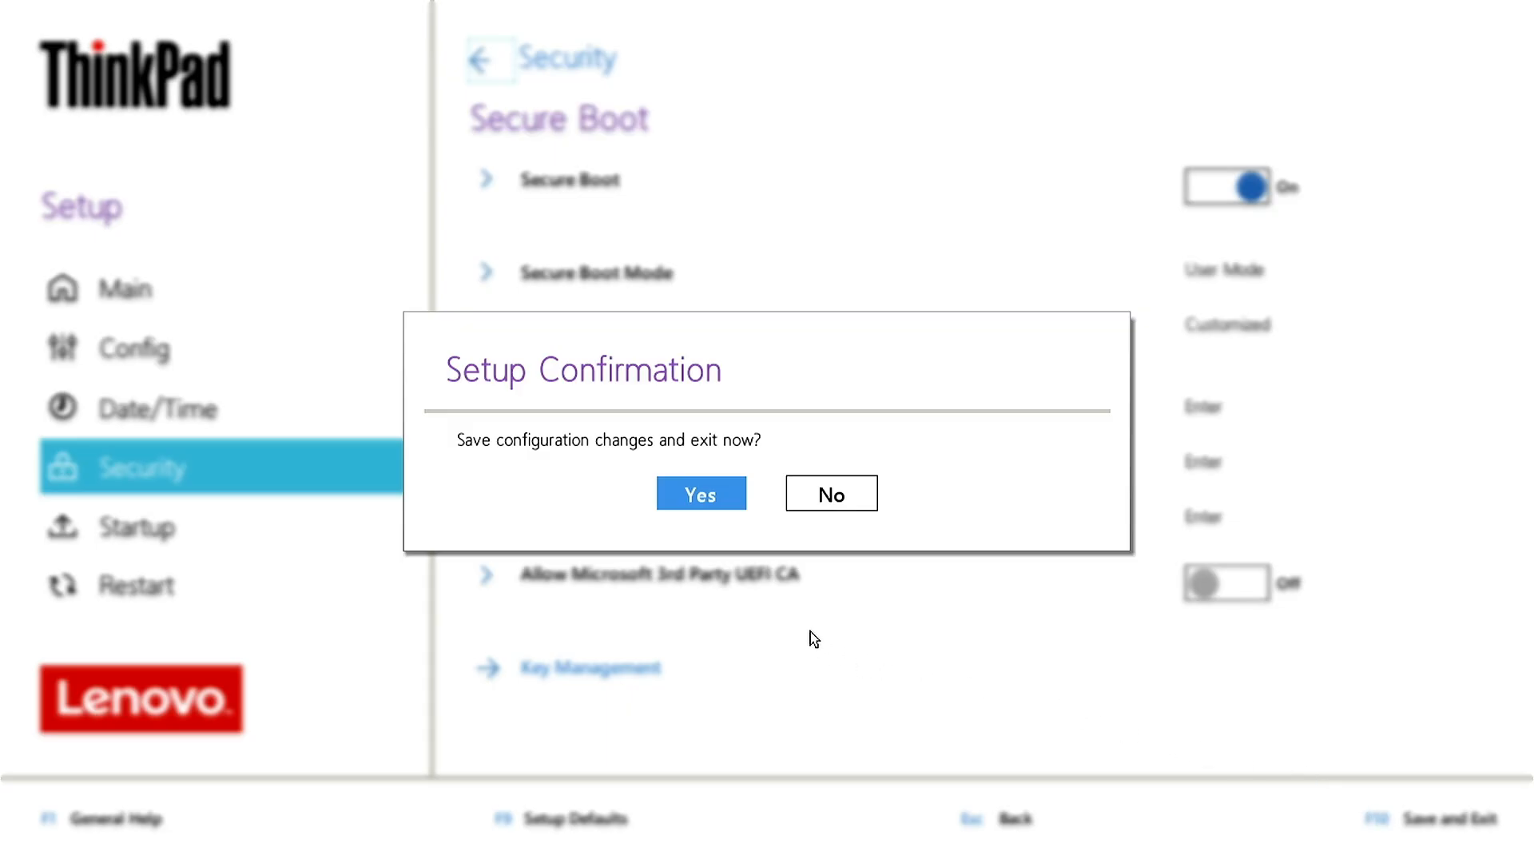
{"action": "left_click", "coordinate": [830, 492]}
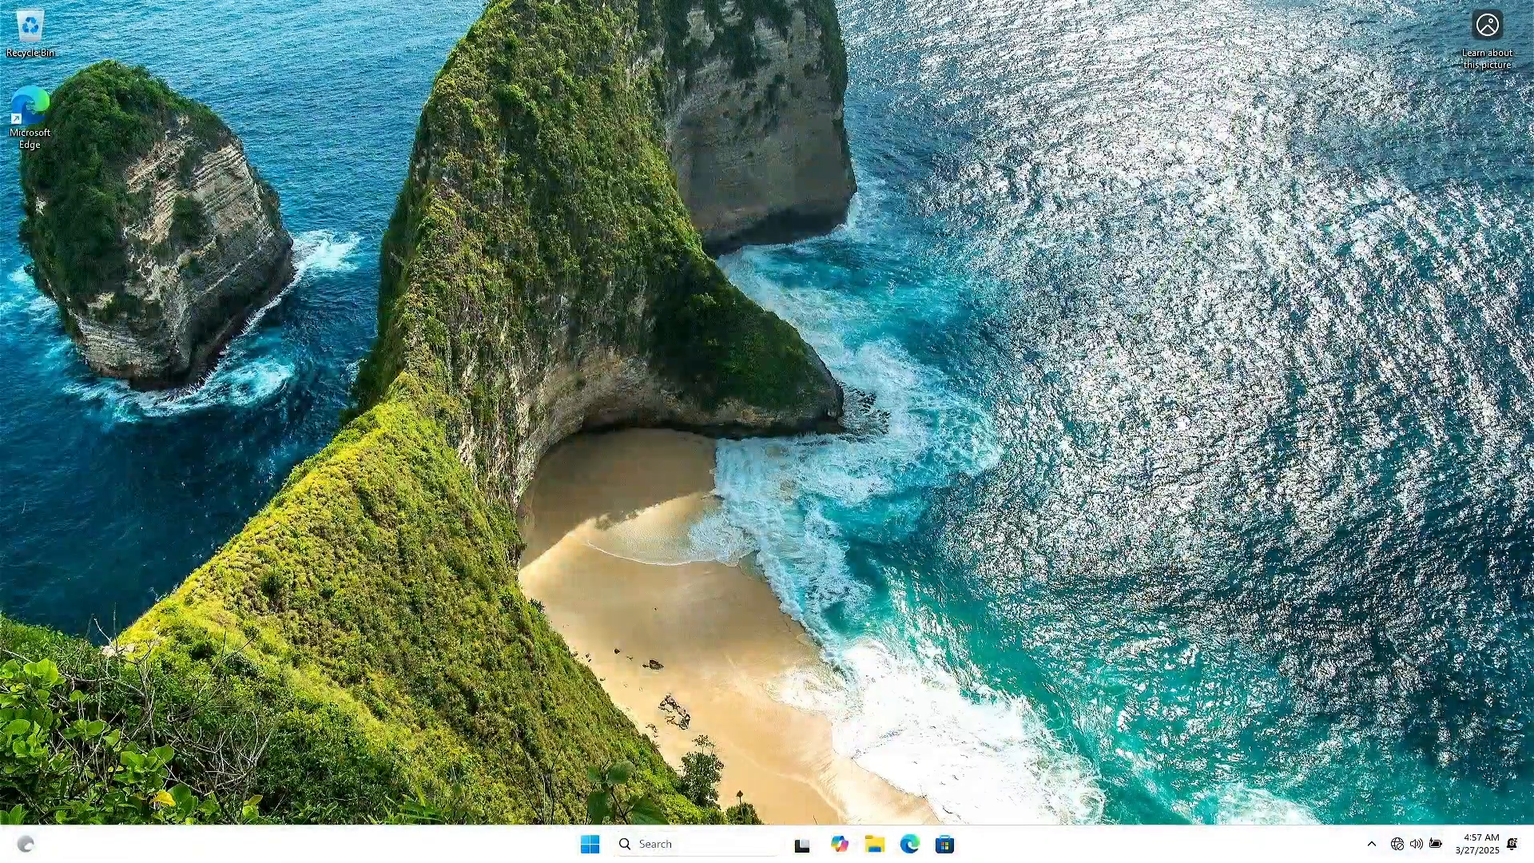
Search 'msinfo' in Start so System Information appears as best match
{"action": "left_click", "coordinate": [589, 844]}
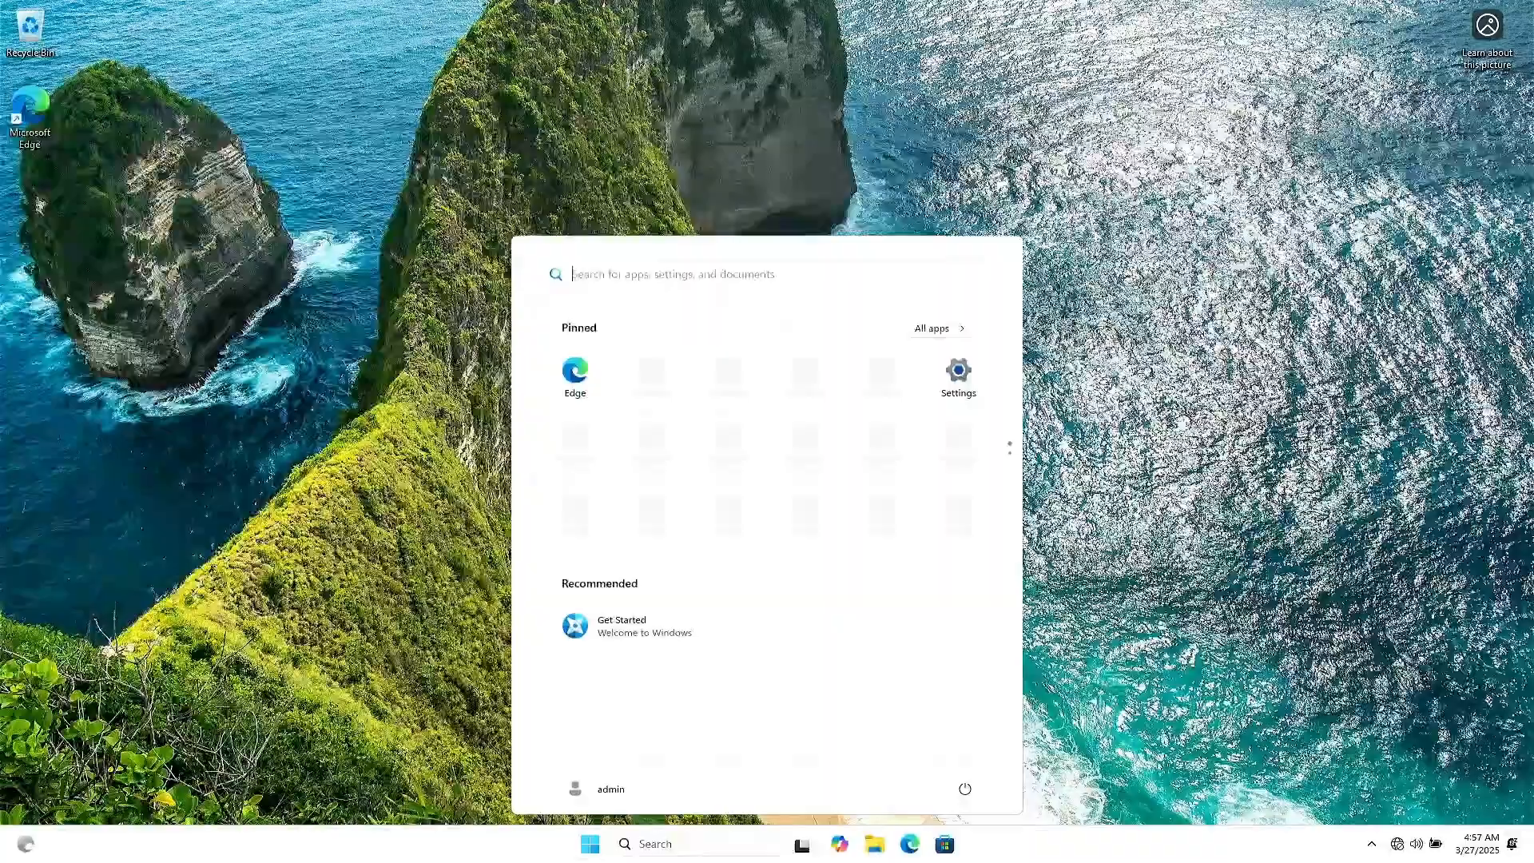
{"action": "type", "text": "m"}
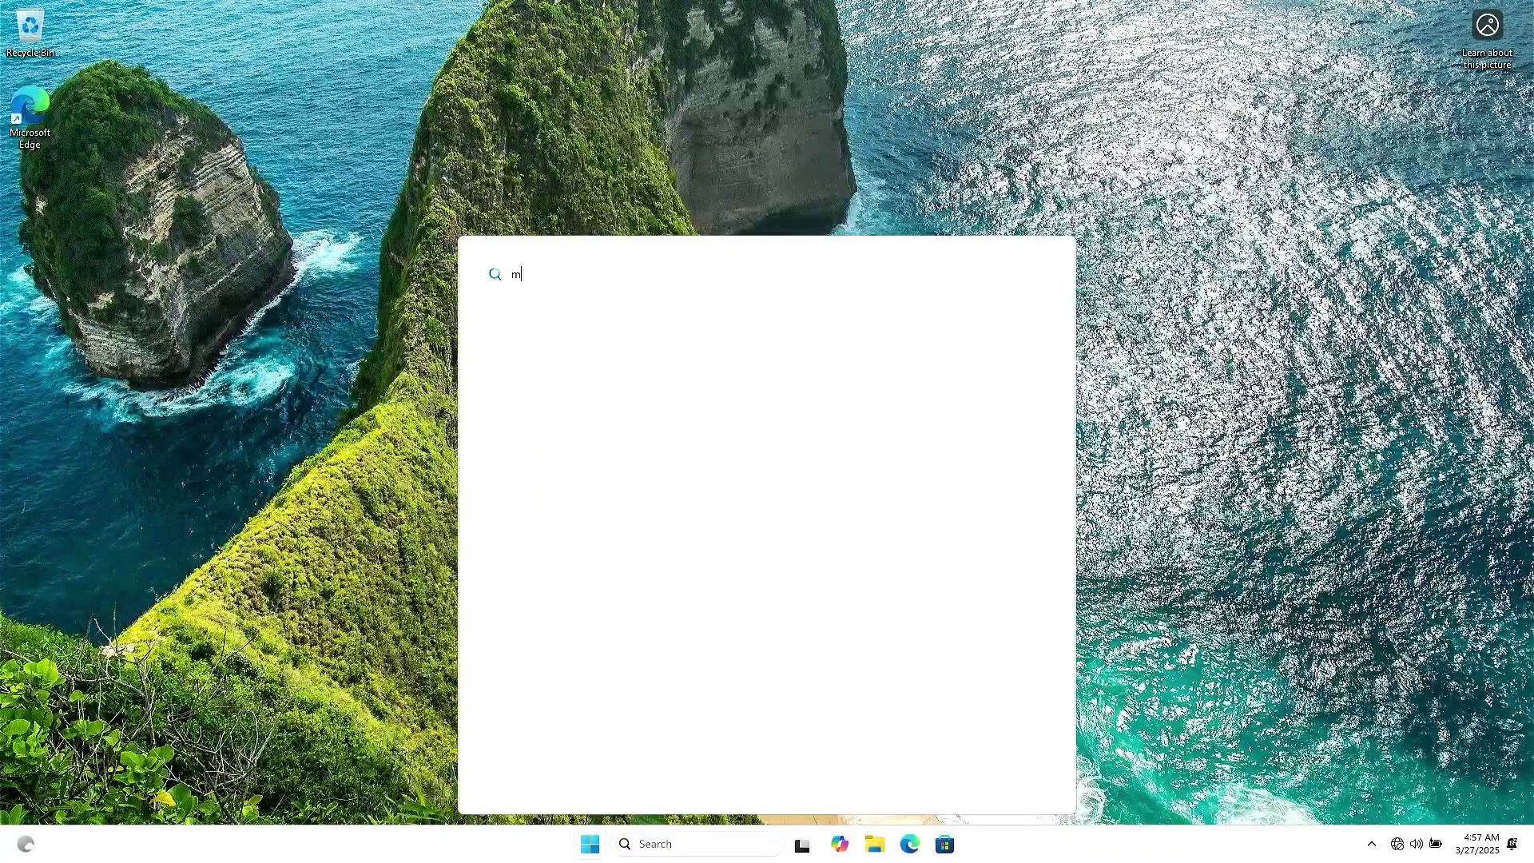
{"action": "type", "text": "sinf"}
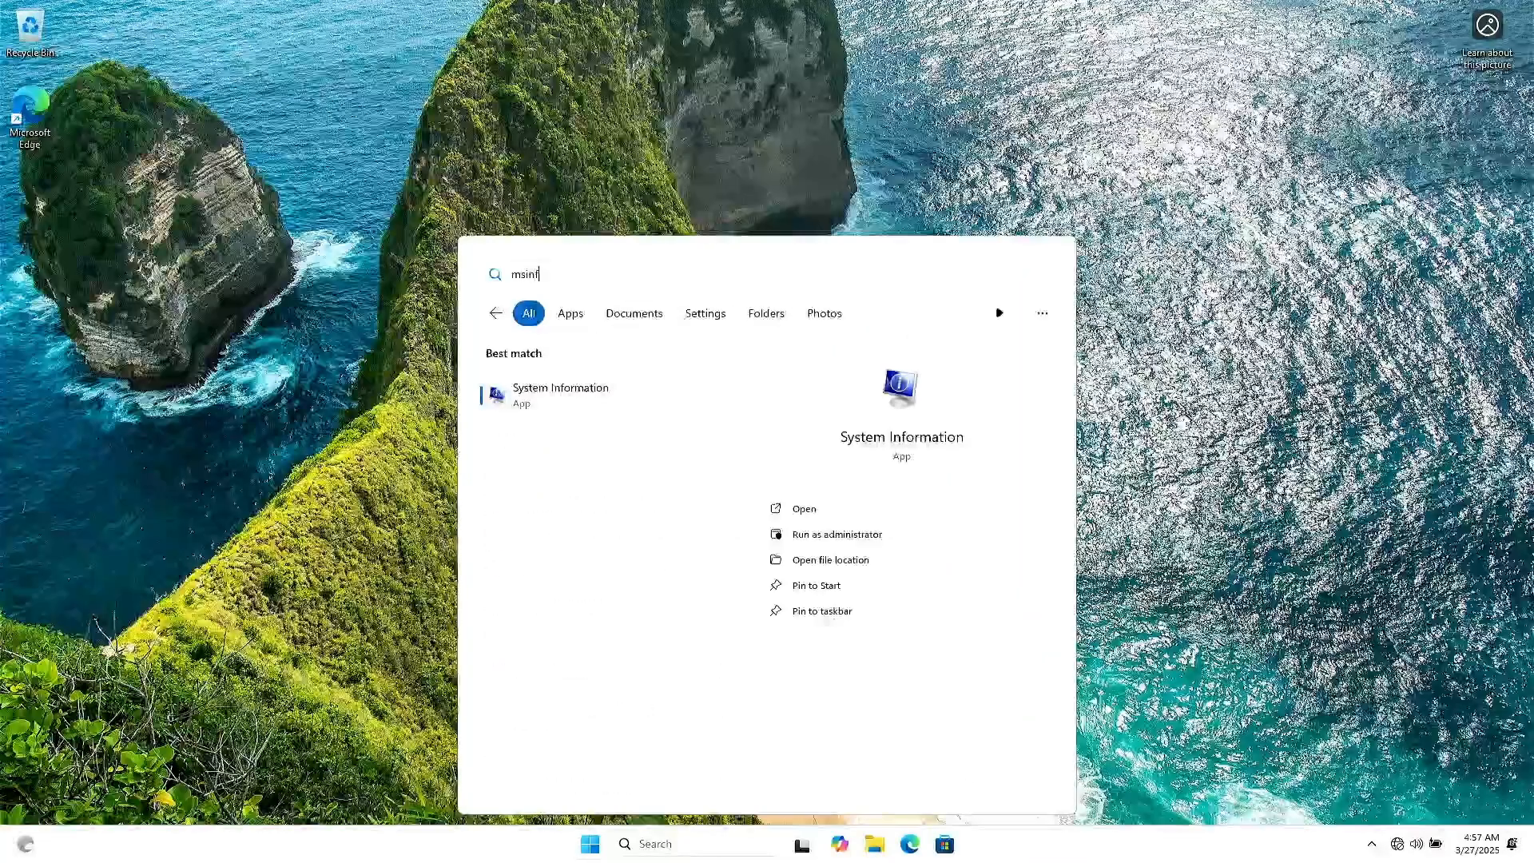
{"action": "type", "text": "o"}
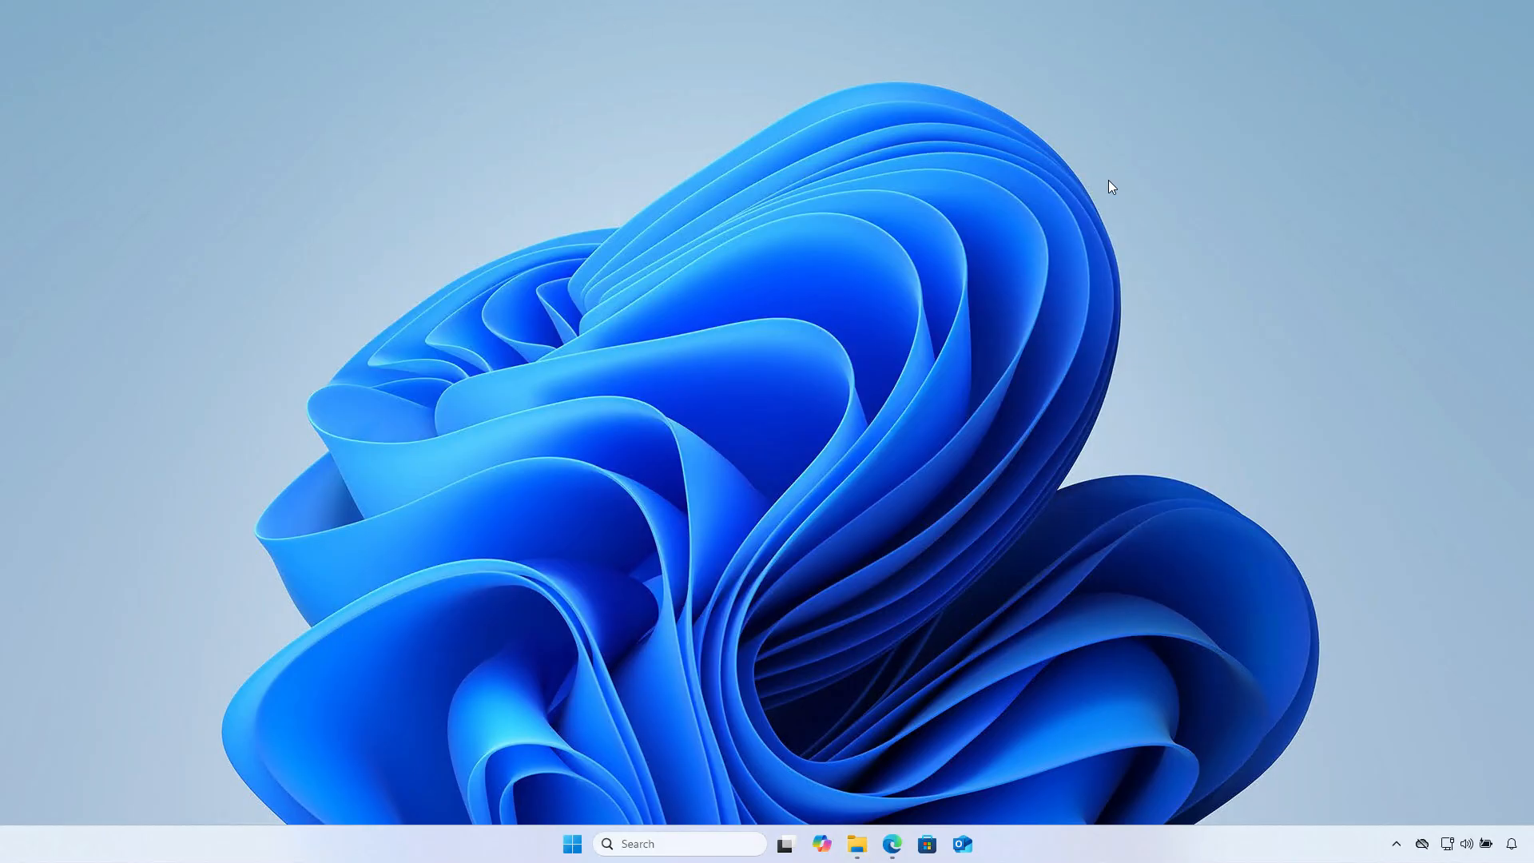
{"action": "mouse_move", "coordinate": [919, 725]}
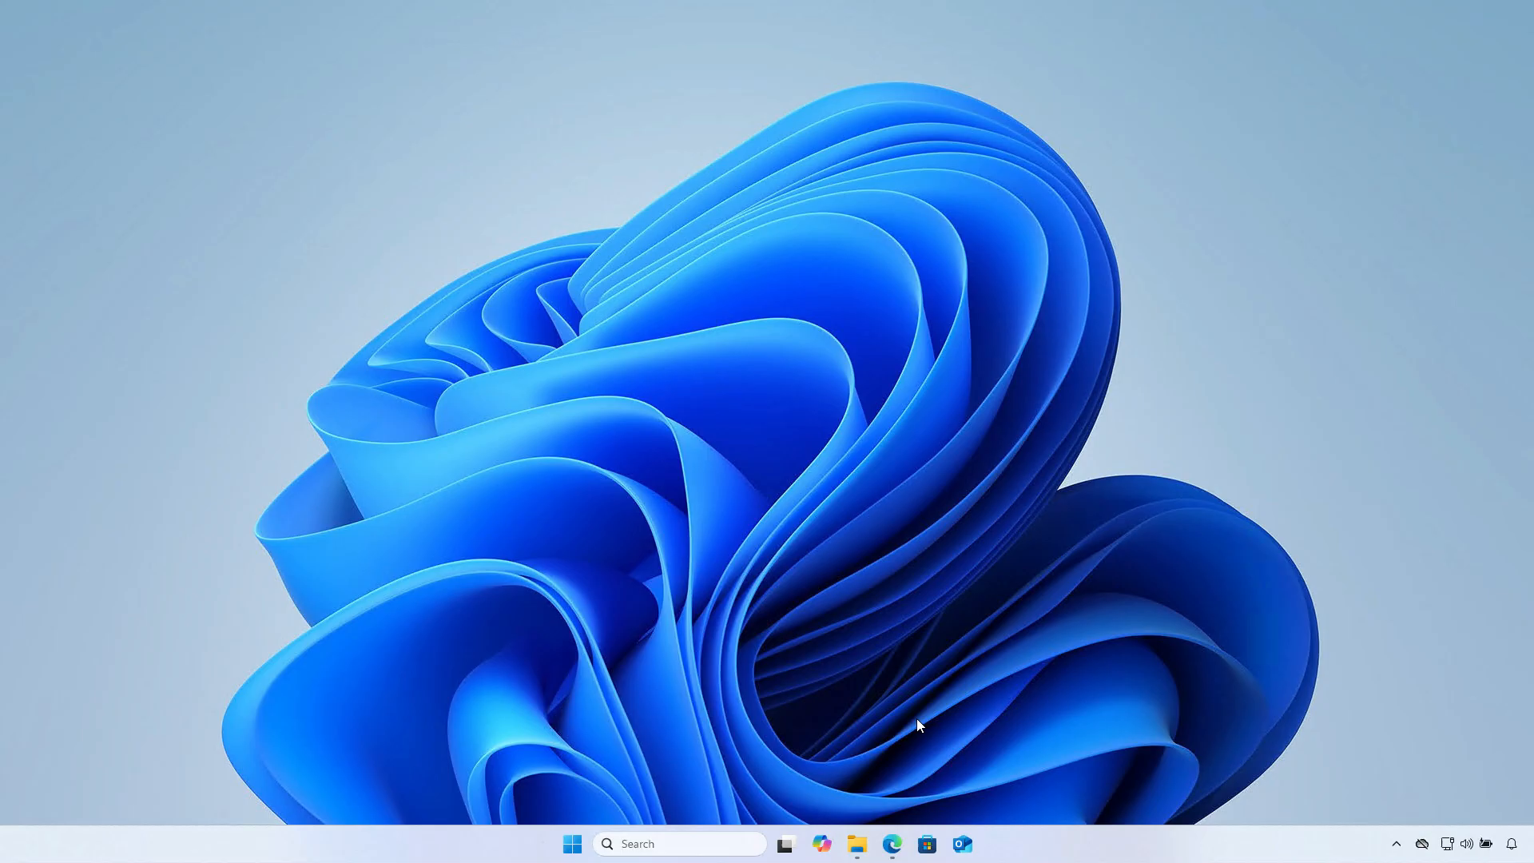
Download the media creation tool via Download Now under Create Windows 11 Installation Media
{"action": "left_click", "coordinate": [890, 844]}
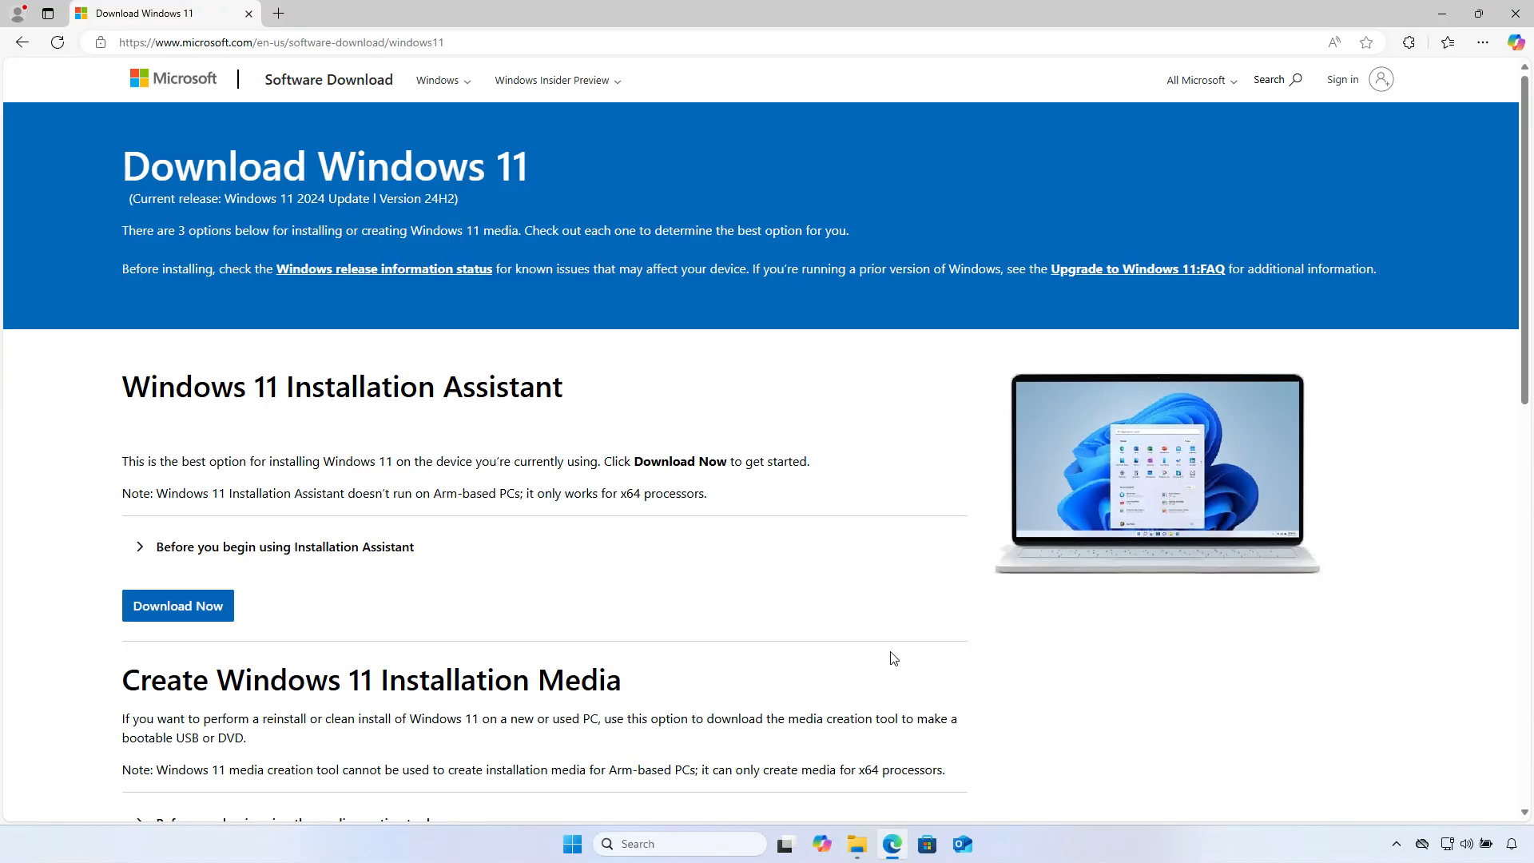
{"action": "scroll", "scroll_direction": "down", "scroll_amount": 3}
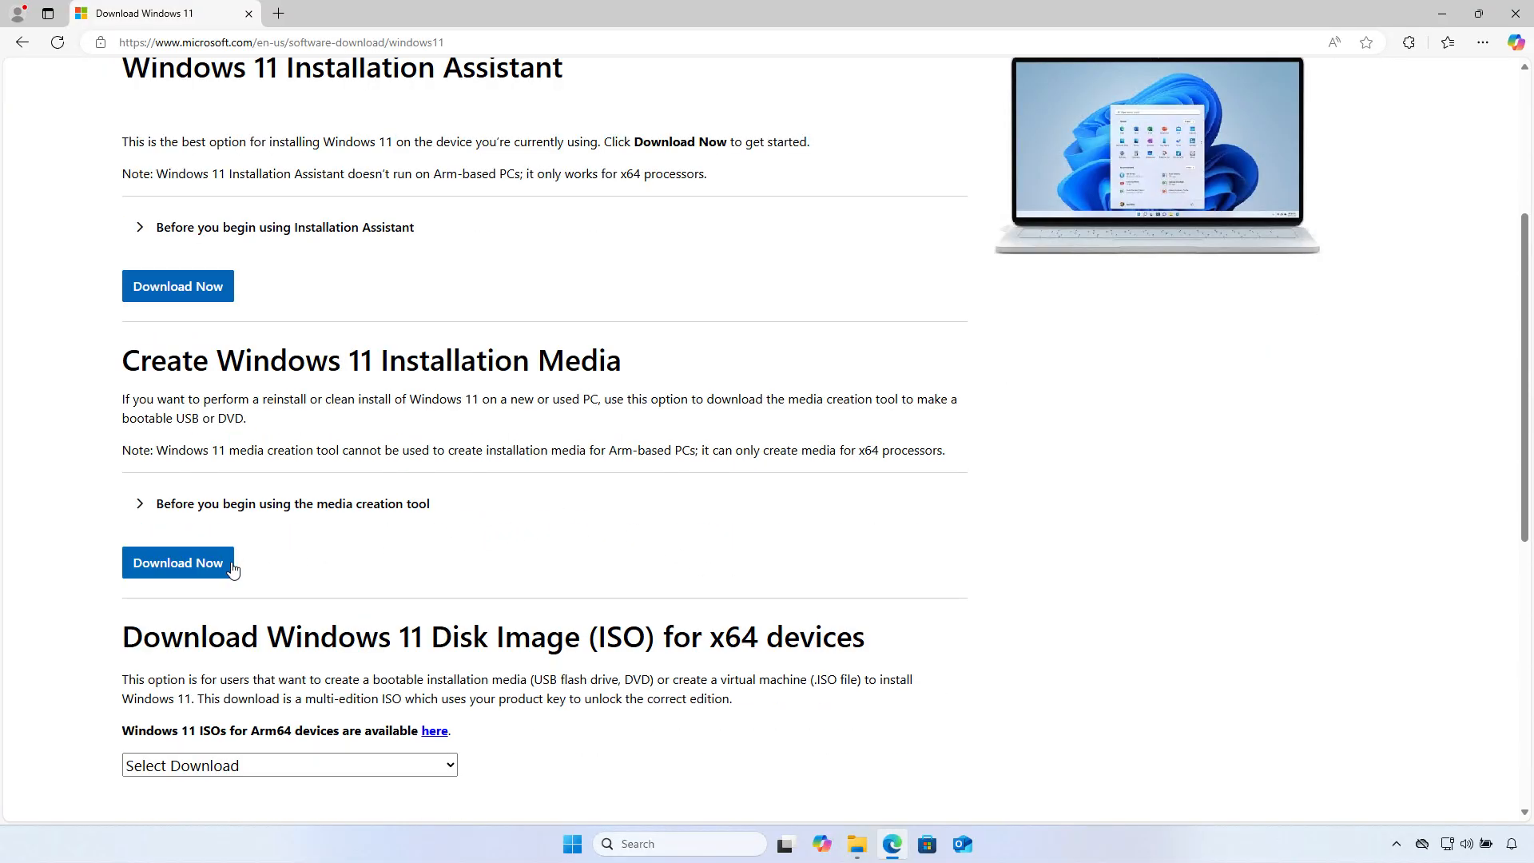
{"action": "left_click", "coordinate": [178, 563]}
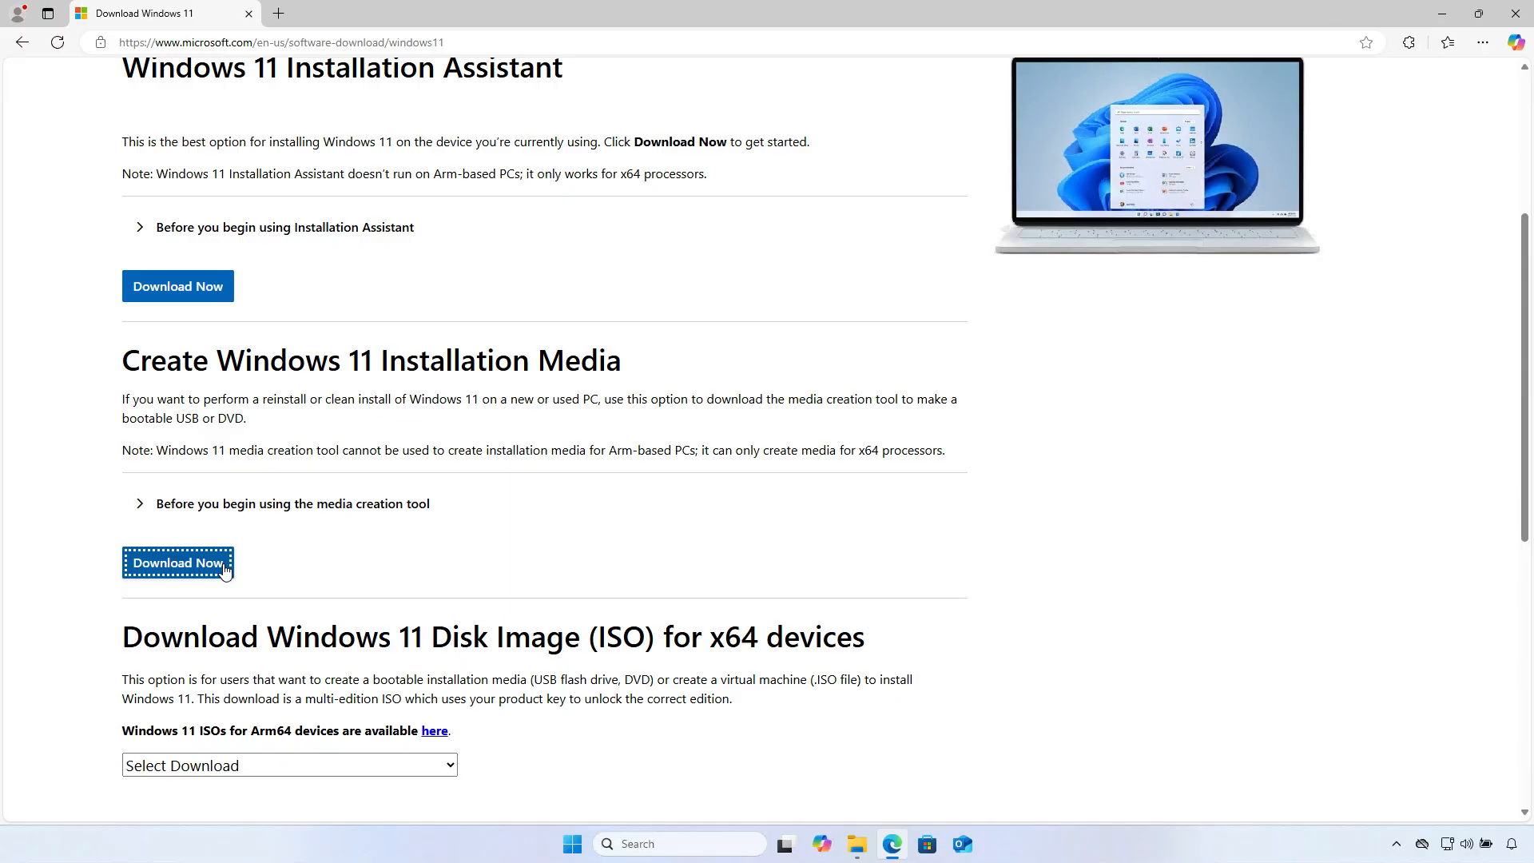
{"action": "left_click", "coordinate": [177, 563]}
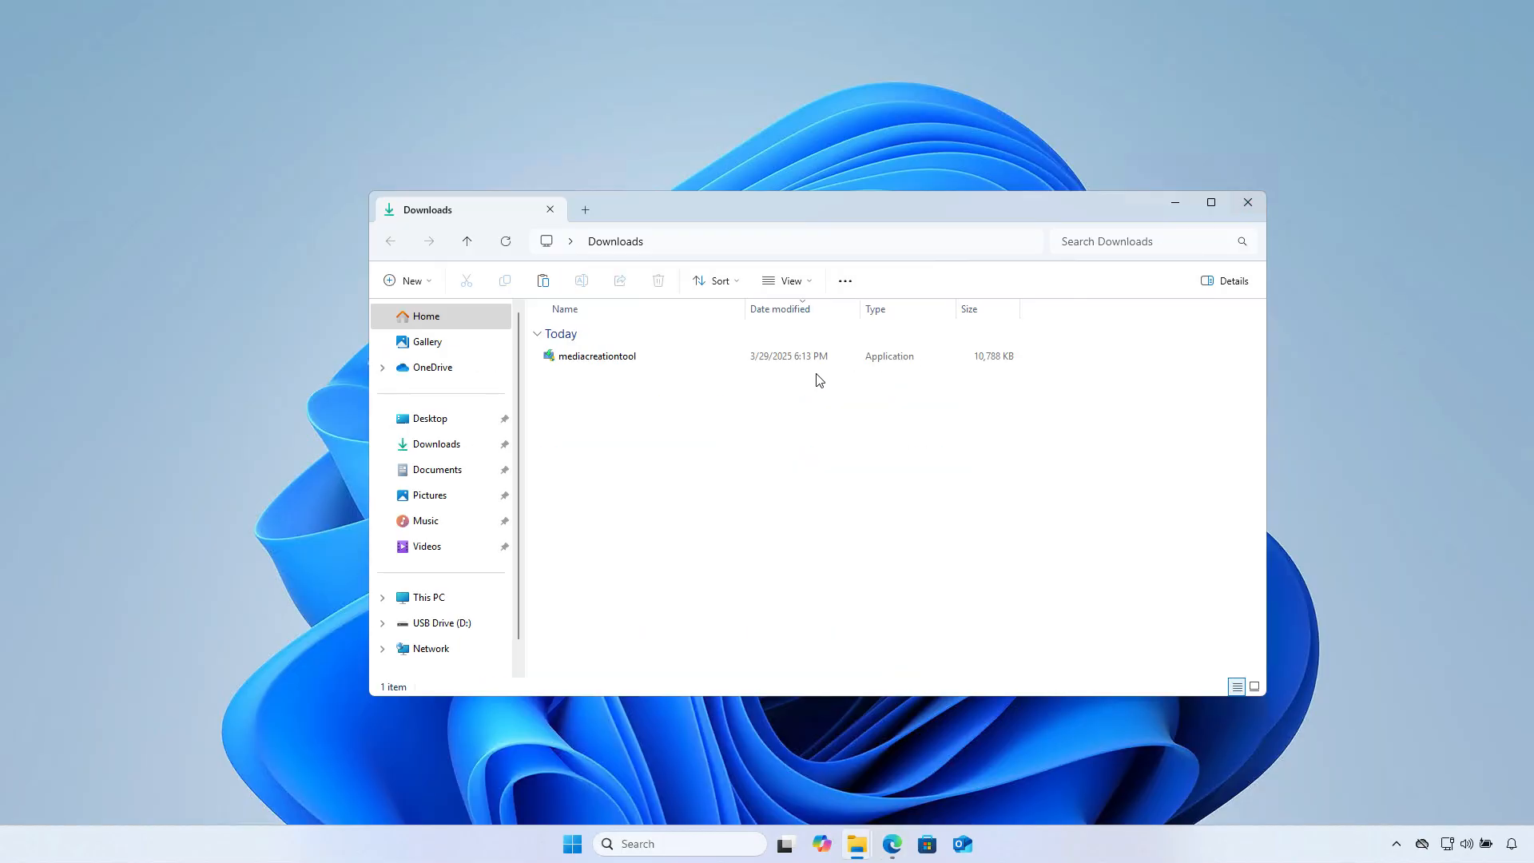
Launch mediacreationtool from Downloads and accept the license terms
{"action": "left_click", "coordinate": [594, 355]}
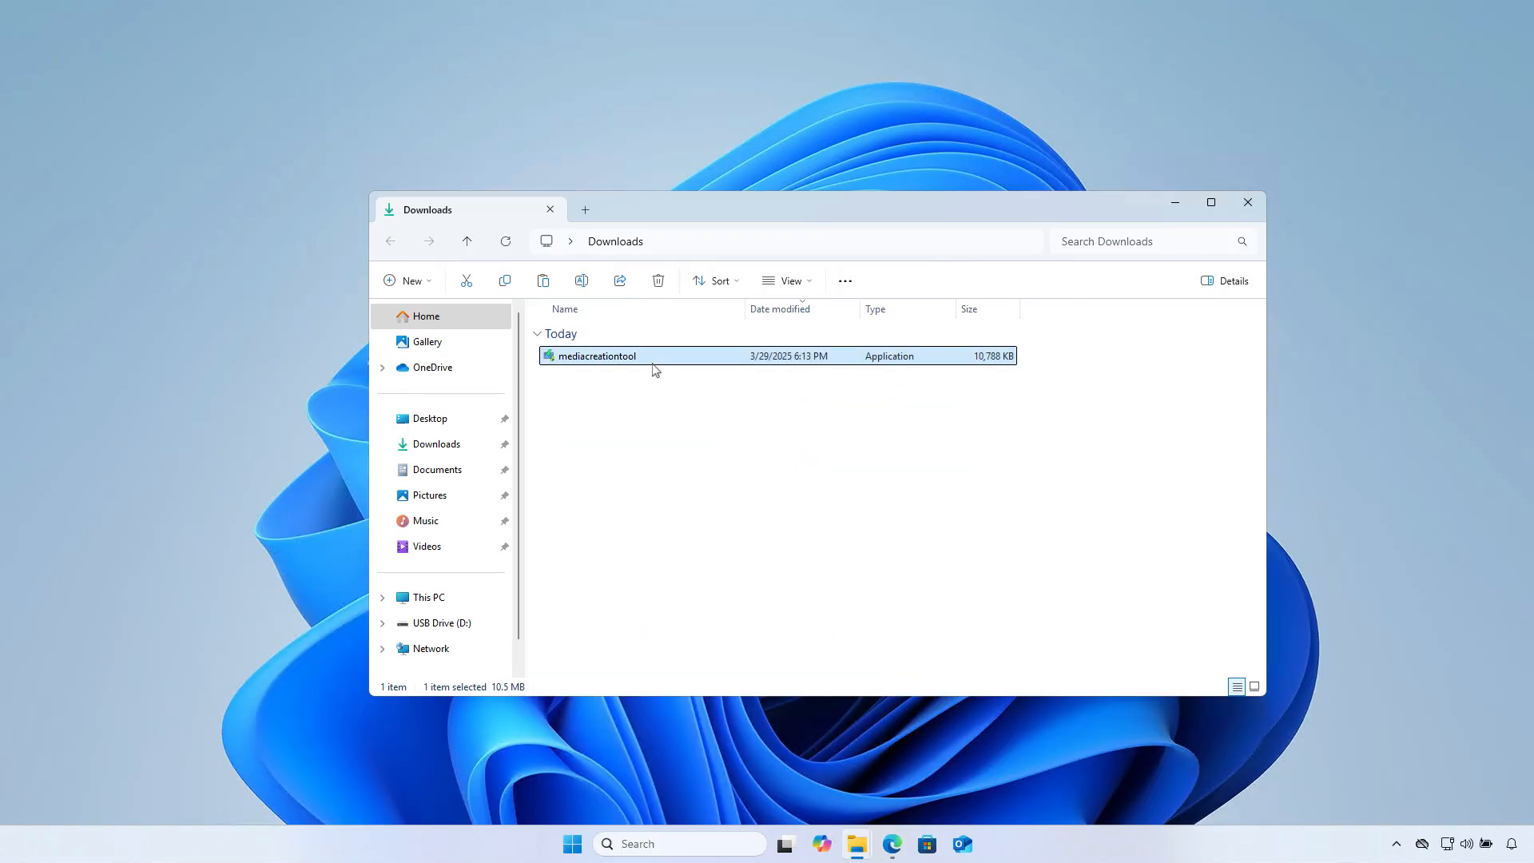
{"action": "double_click", "coordinate": [594, 355]}
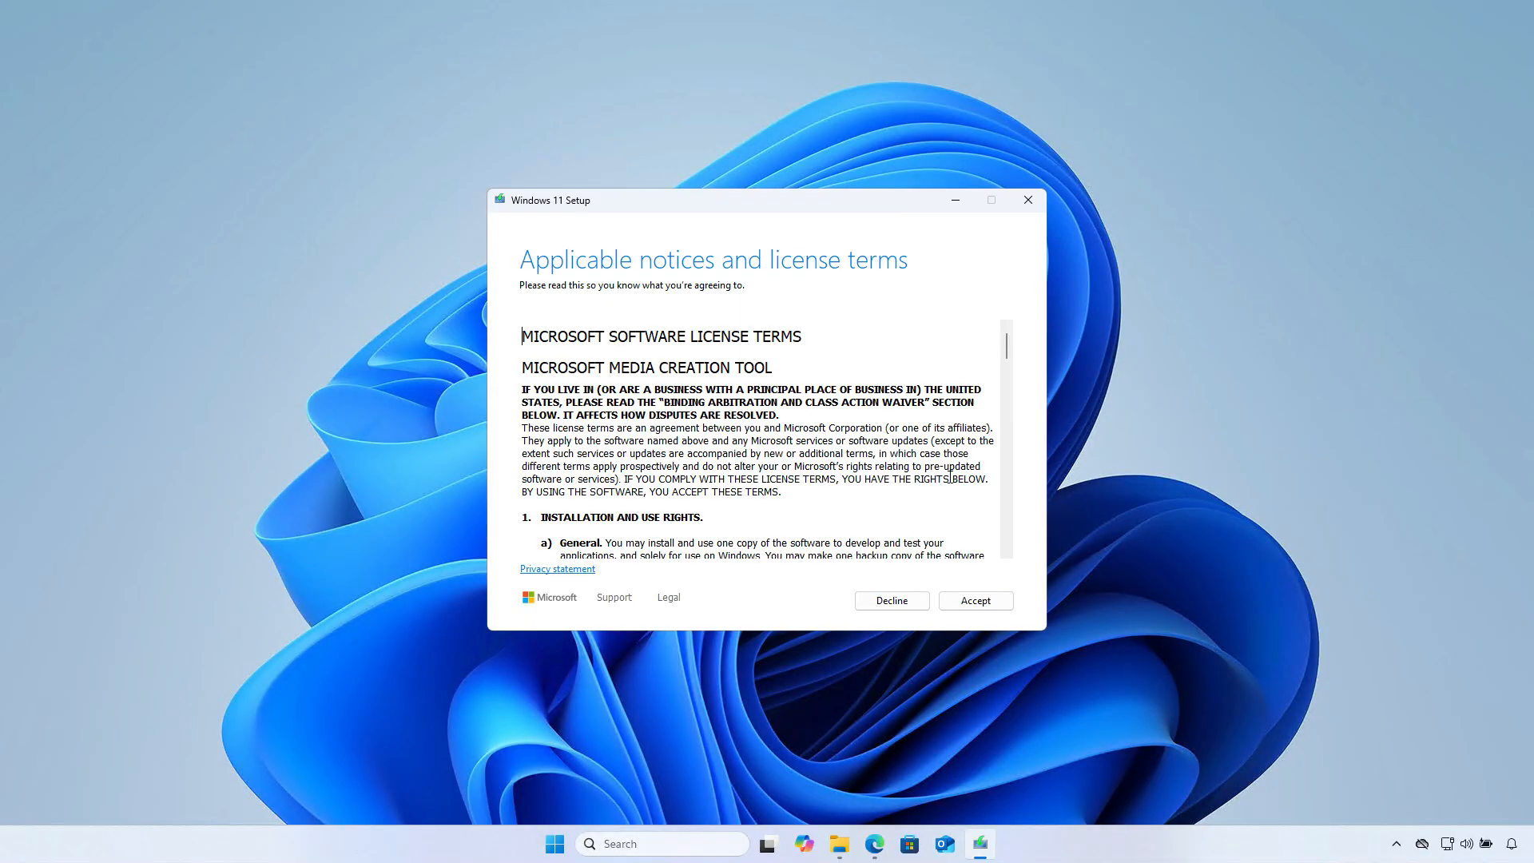
{"action": "left_click", "coordinate": [974, 599]}
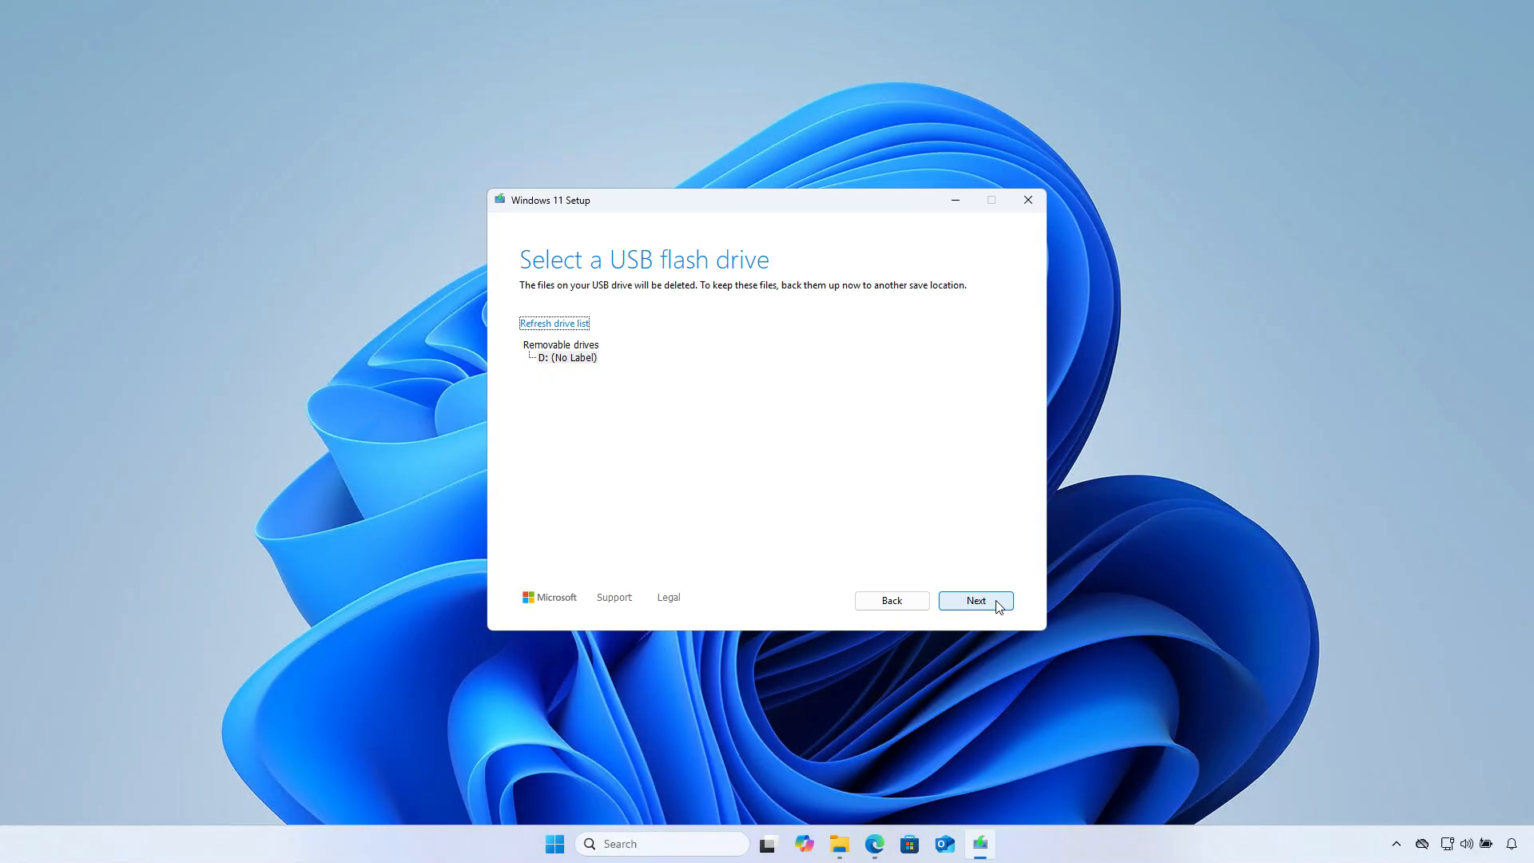
{"action": "mouse_move", "coordinate": [588, 369]}
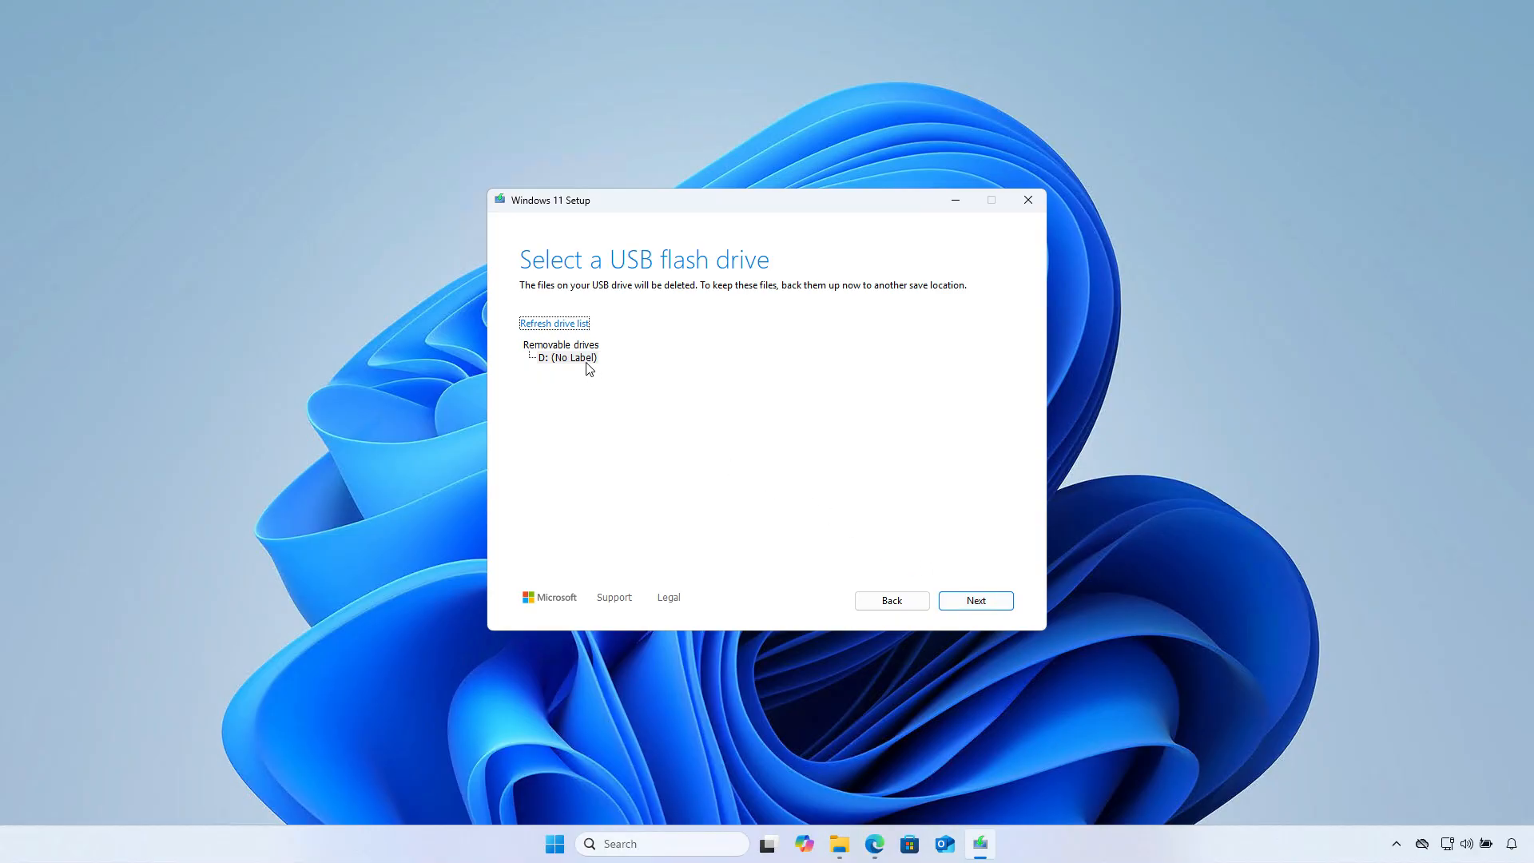
Create Windows 11 media on USB flash drive D: and finish when ready
{"action": "left_click", "coordinate": [566, 356]}
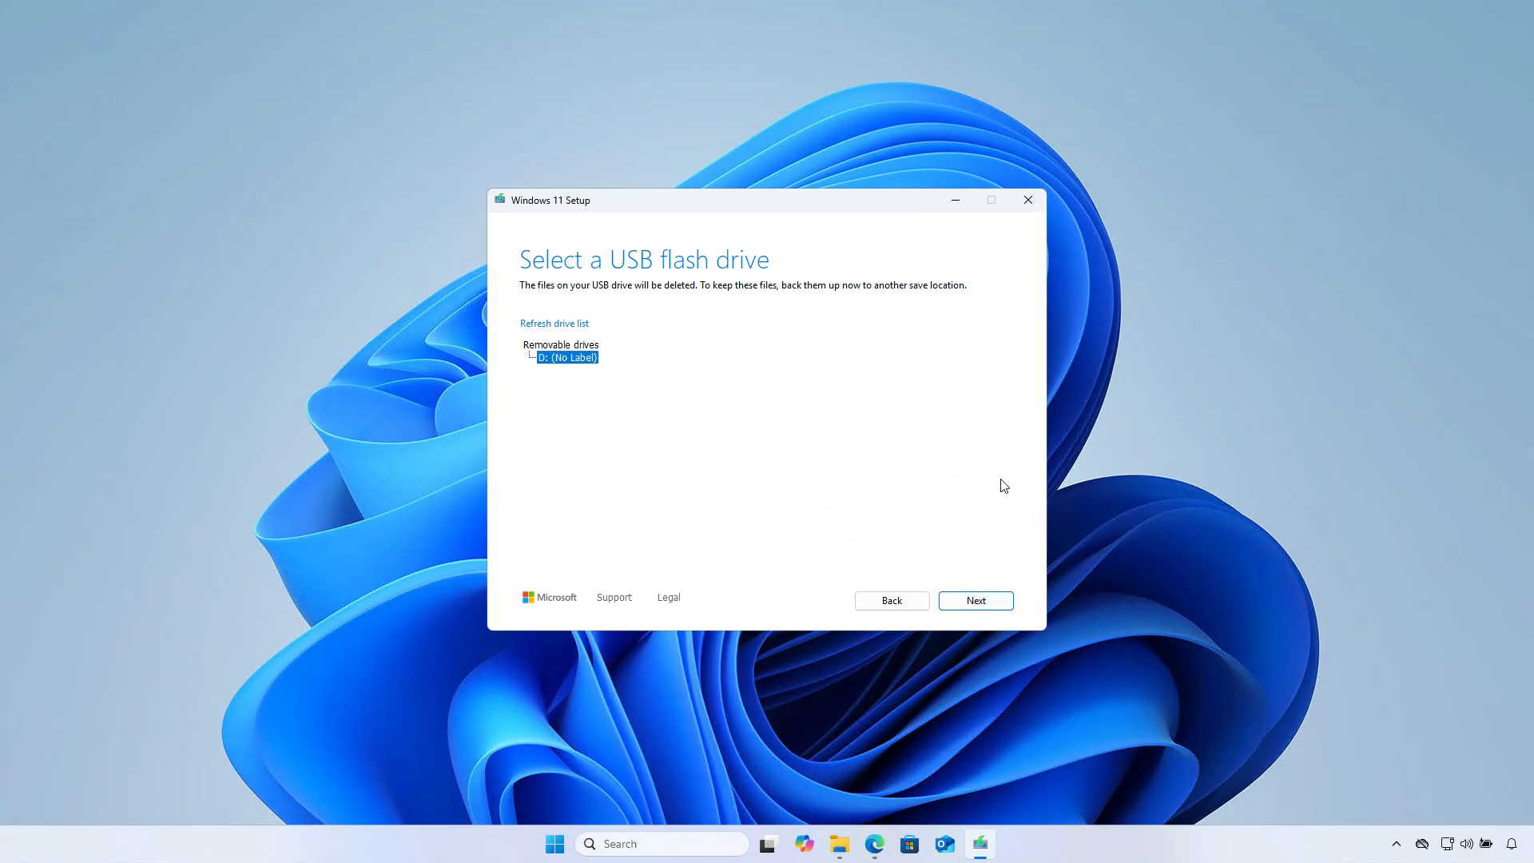
{"action": "left_click", "coordinate": [975, 599]}
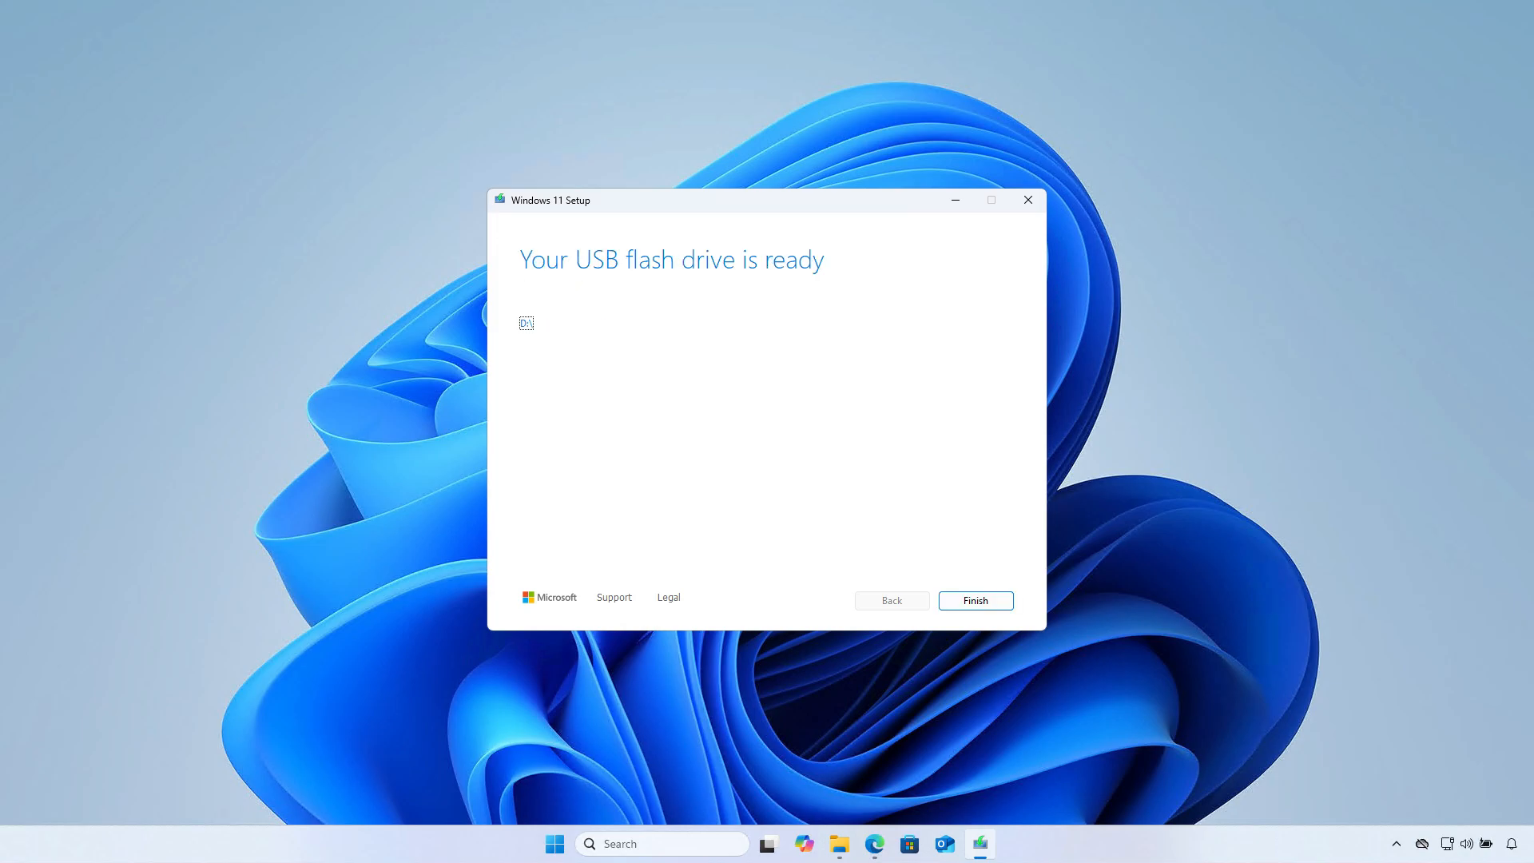
{"action": "left_click", "coordinate": [975, 599]}
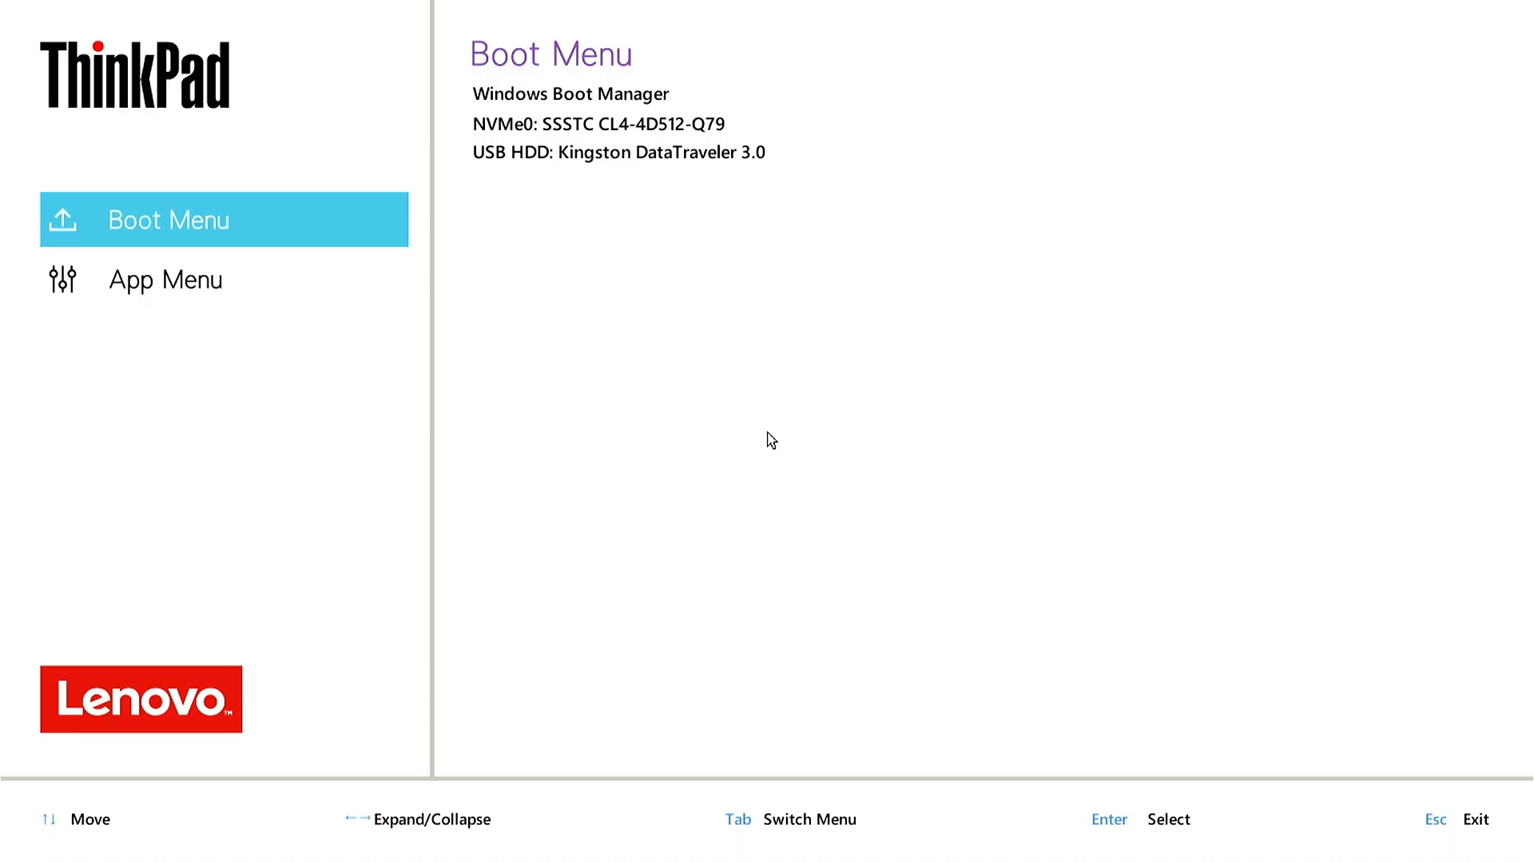
{"action": "mouse_move", "coordinate": [760, 203]}
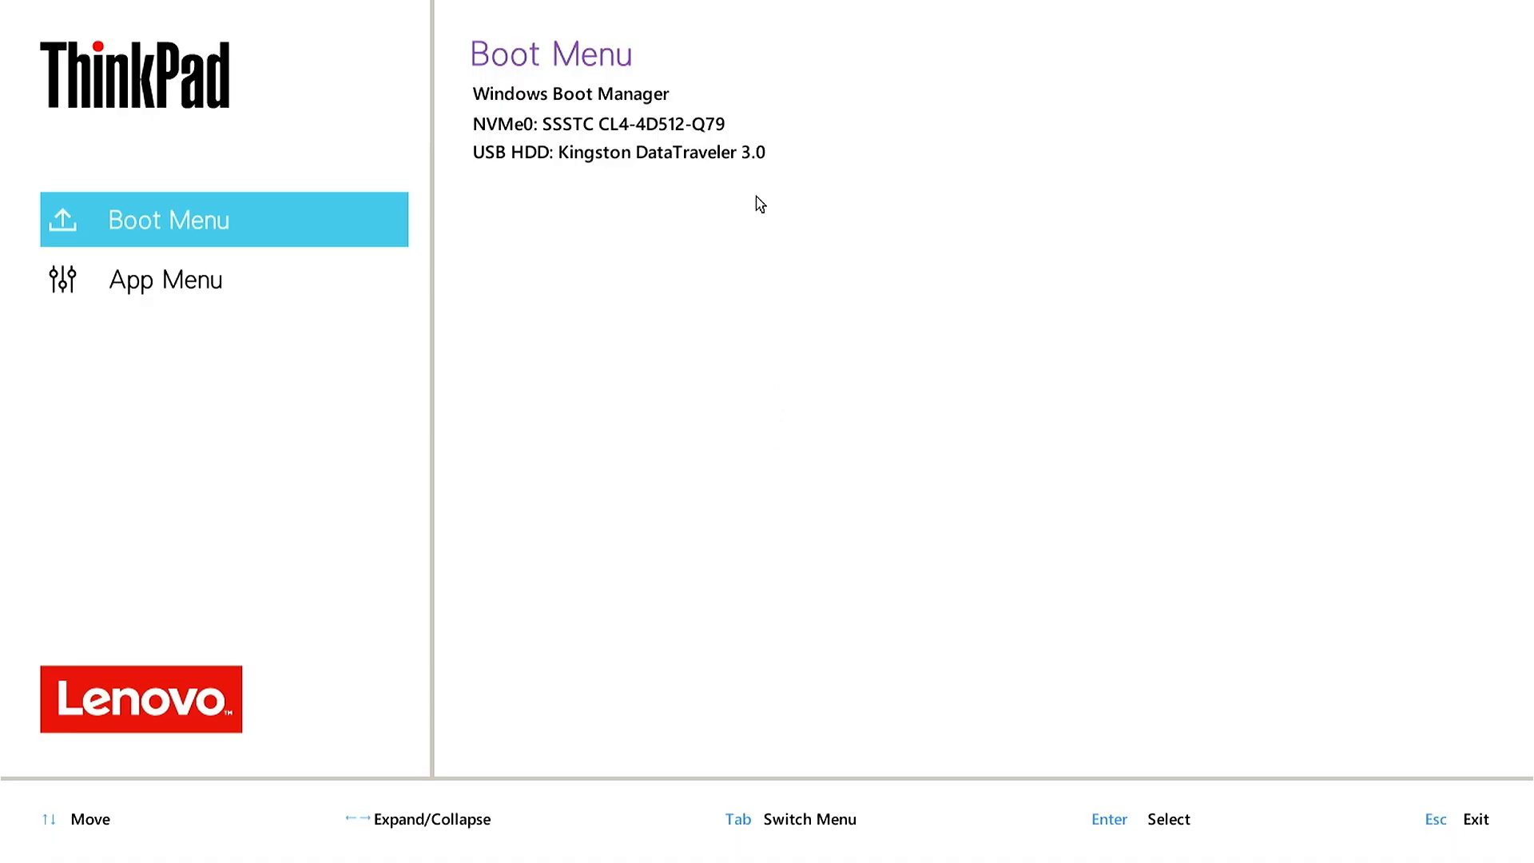